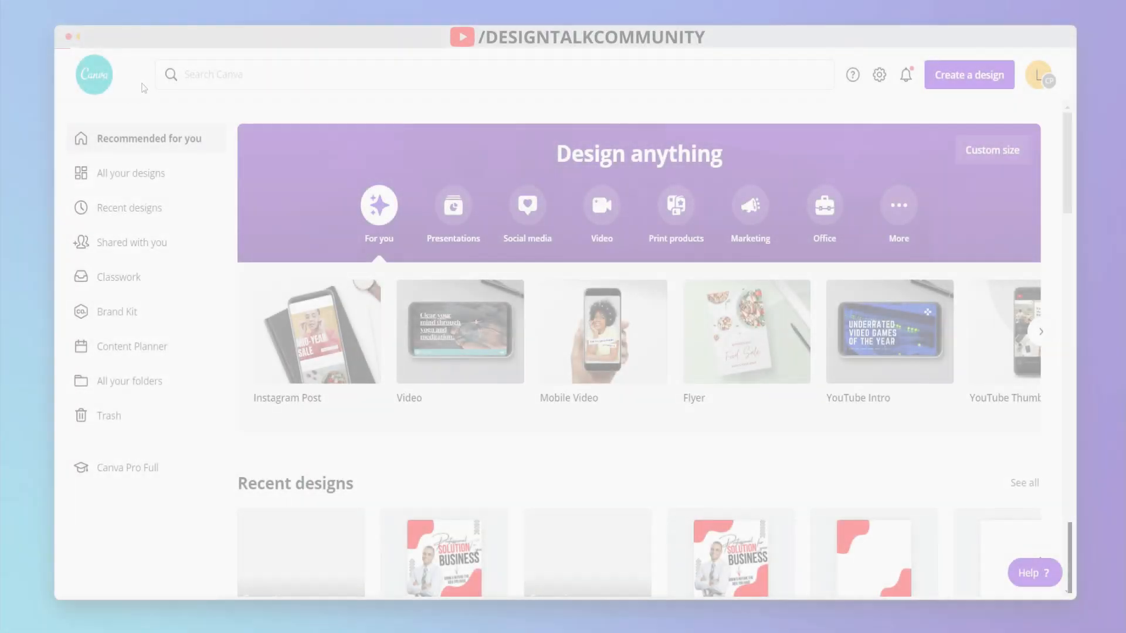
- Start a new blank 1080×1080 Instagram Post from the Social media design types
{"action": "left_click", "coordinate": [526, 212]}
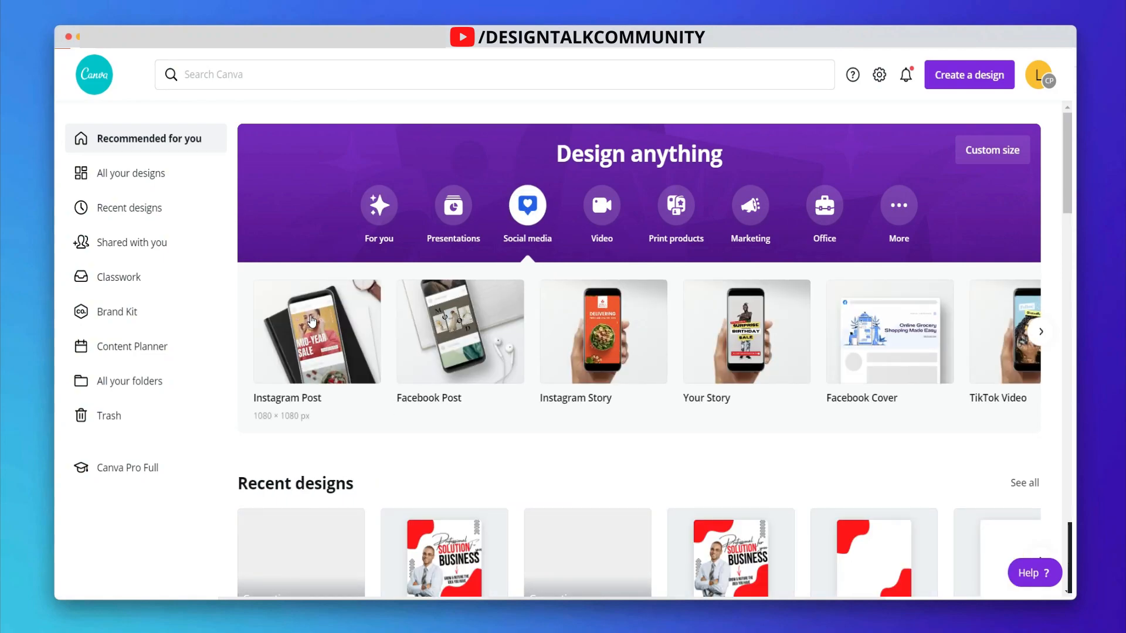
{"action": "left_click", "coordinate": [317, 330]}
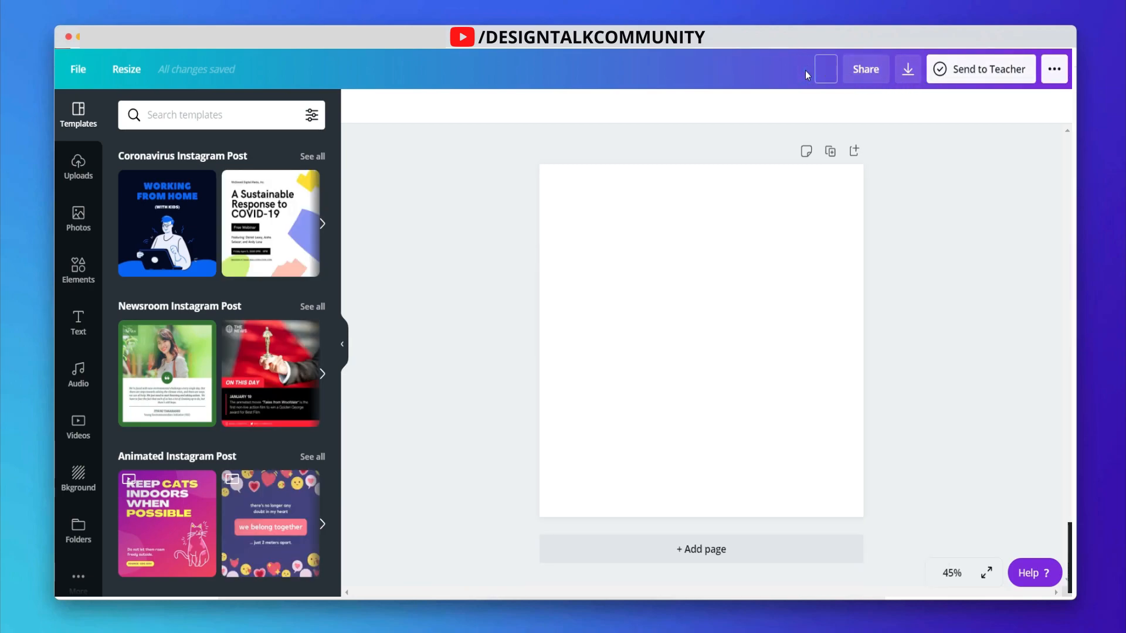
- Title the design 'professional post' and browse the Elements panel down to Gradients
{"action": "type", "text": "professional post"}
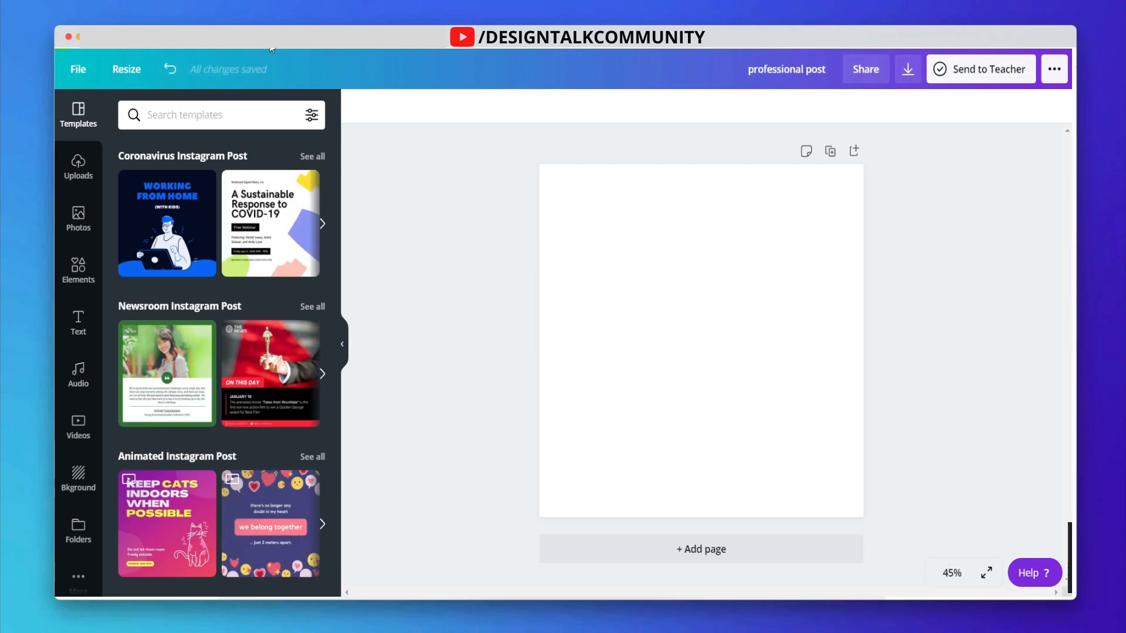
{"action": "left_click", "coordinate": [77, 269]}
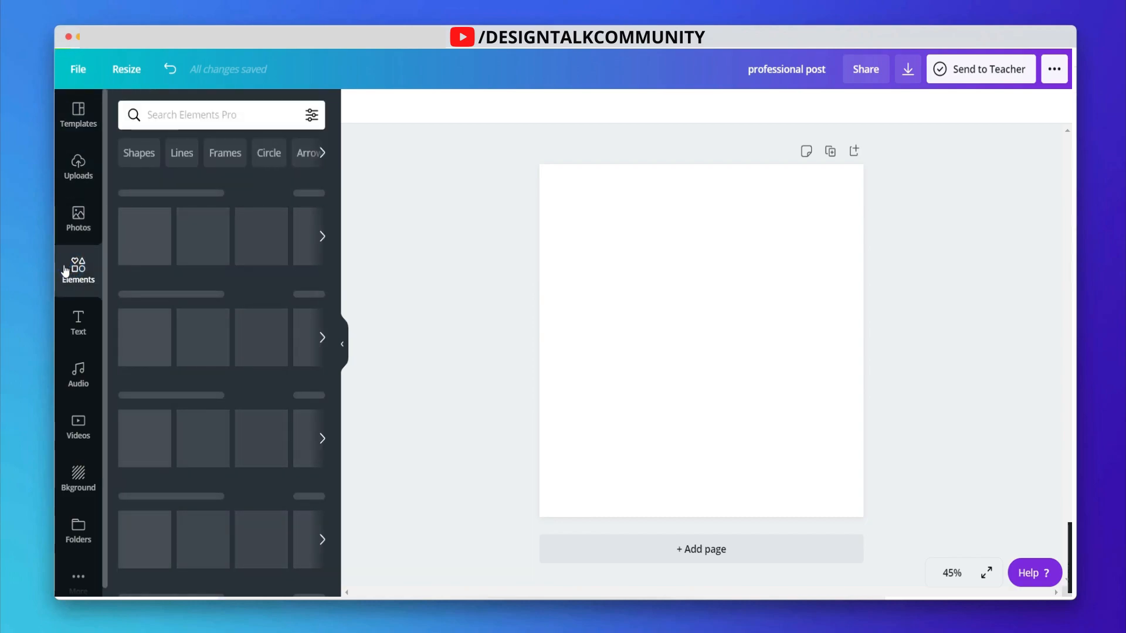
{"action": "left_click", "coordinate": [77, 271]}
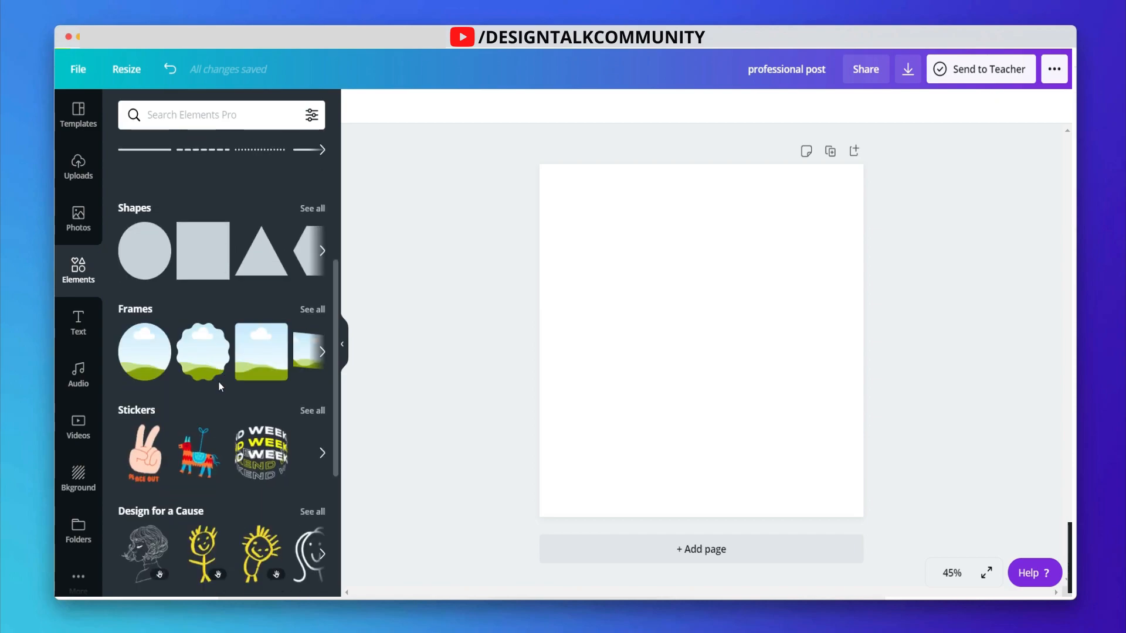
{"action": "scroll", "scroll_direction": "down", "scroll_amount": 3}
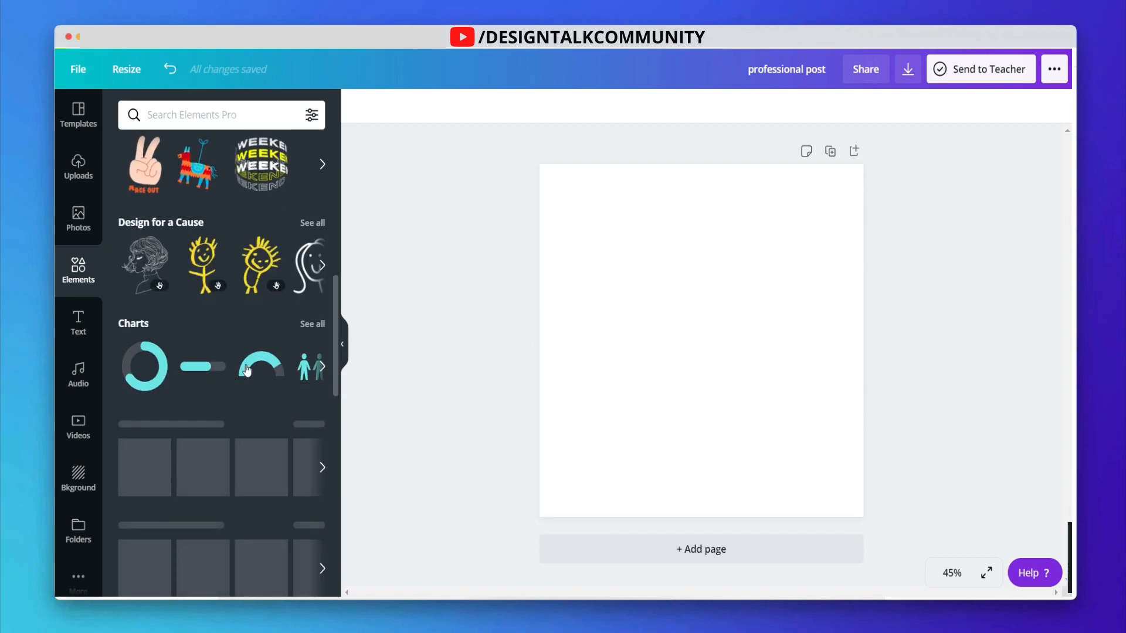
{"action": "scroll", "scroll_direction": "down", "scroll_amount": 3}
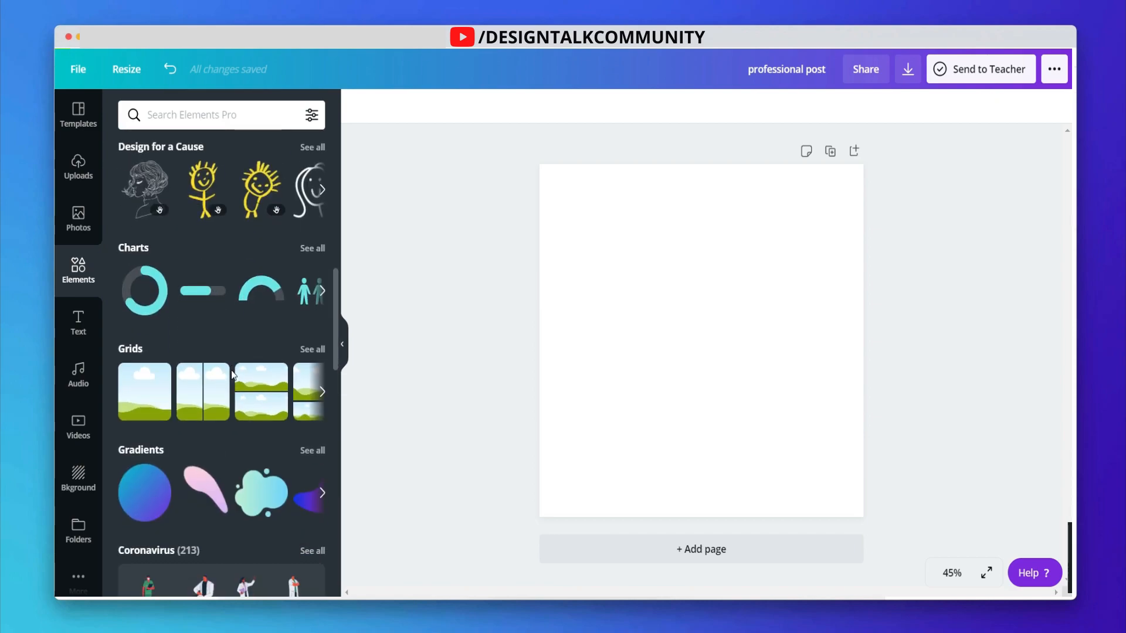
- Show all gradient shapes and scroll through the collection
{"action": "left_click", "coordinate": [312, 450]}
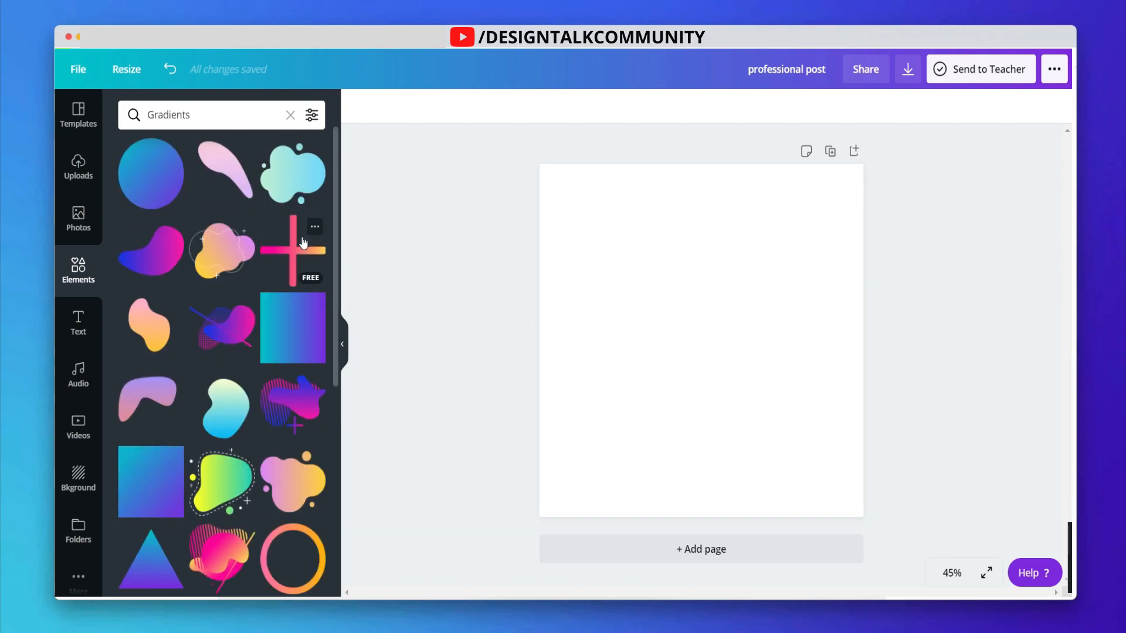
{"action": "scroll", "scroll_direction": "down", "scroll_amount": 3}
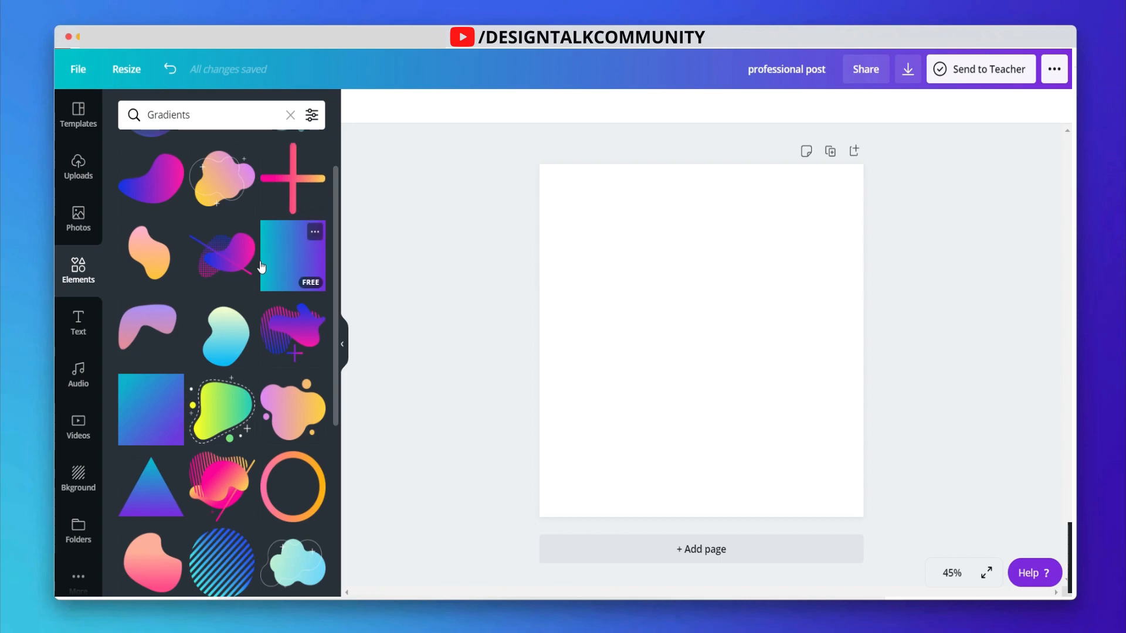
{"action": "scroll", "scroll_direction": "down", "scroll_amount": 3}
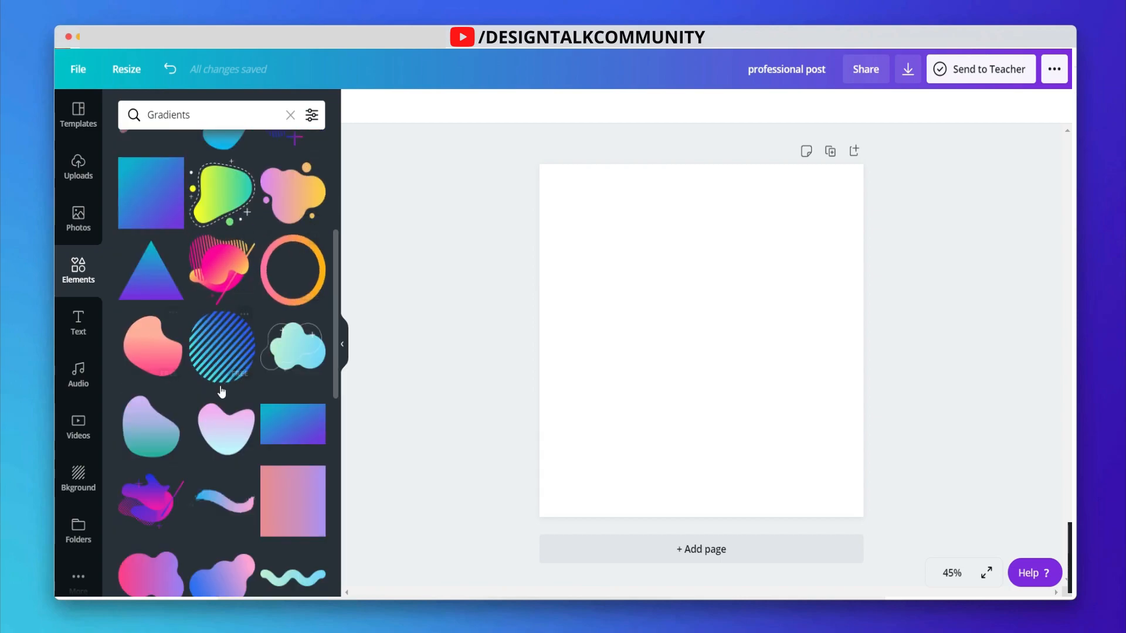
- Add the heart-like pink-blue gradient blob, enlarge and rotate it into the page corners
{"action": "left_click", "coordinate": [221, 424]}
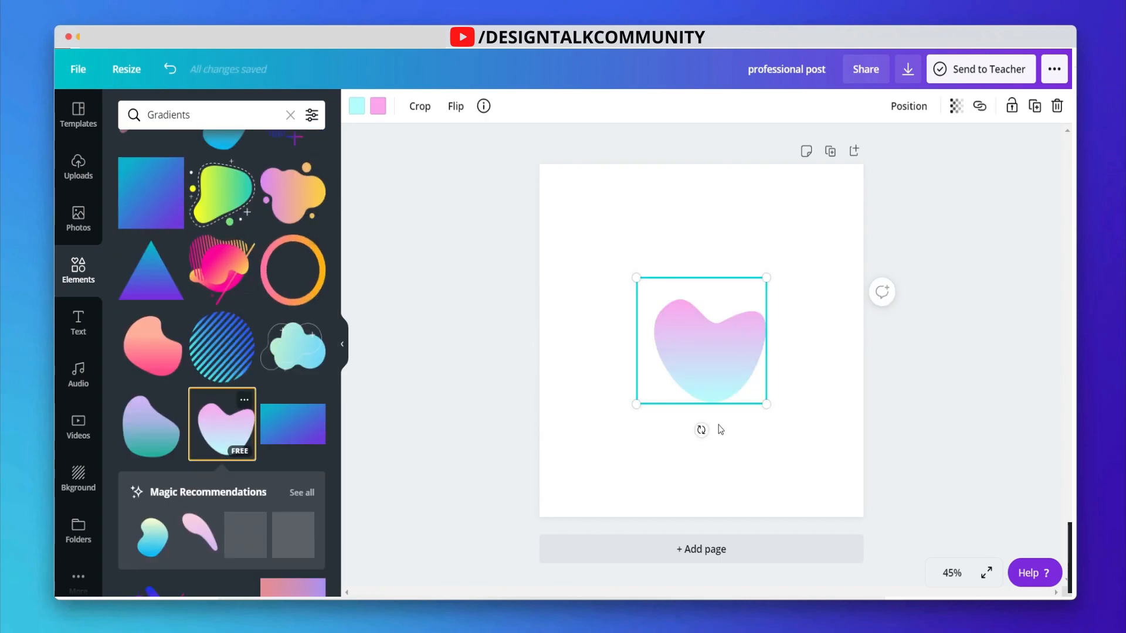
{"action": "left_click_drag", "start_coordinate": [702, 430], "coordinate": [632, 220]}
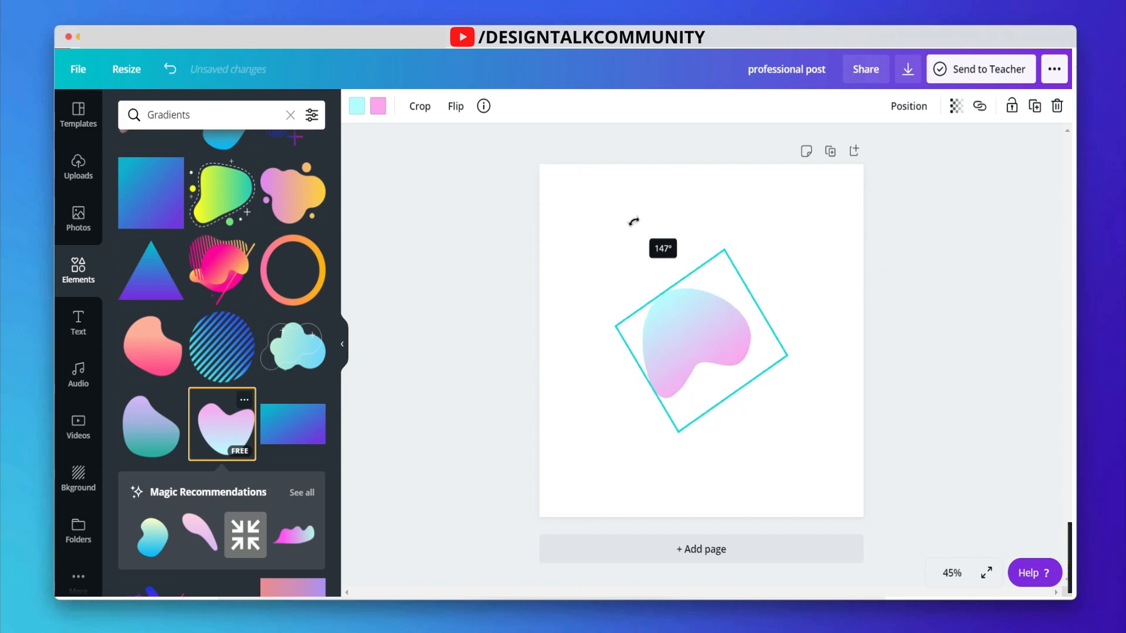
{"action": "left_click_drag", "start_coordinate": [633, 221], "coordinate": [640, 208]}
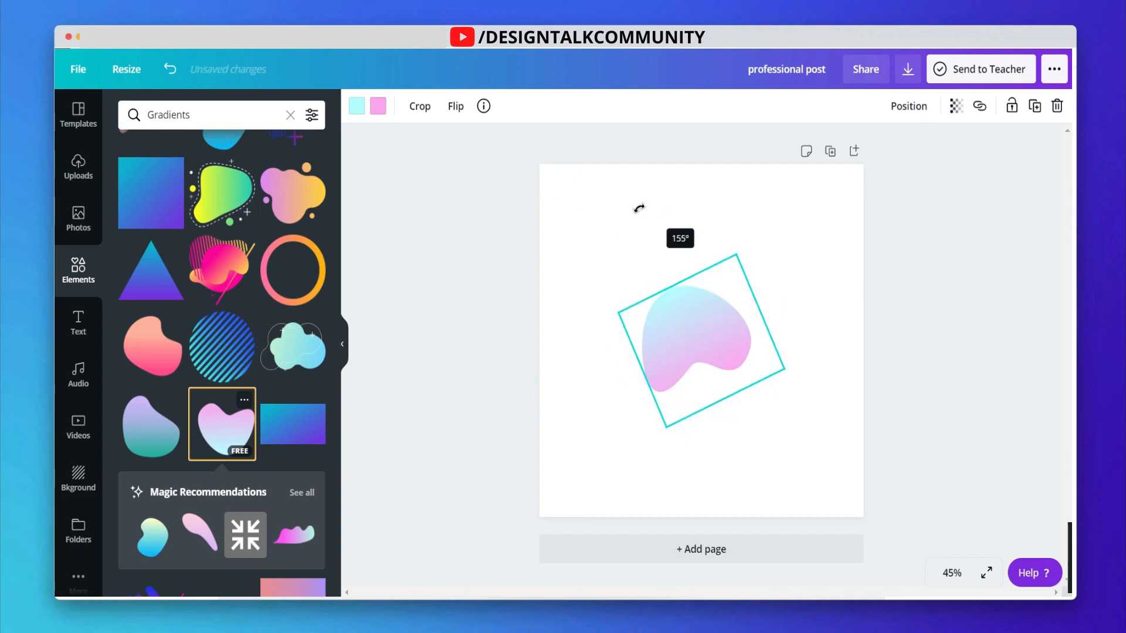
{"action": "left_click_drag", "start_coordinate": [700, 341], "coordinate": [580, 180]}
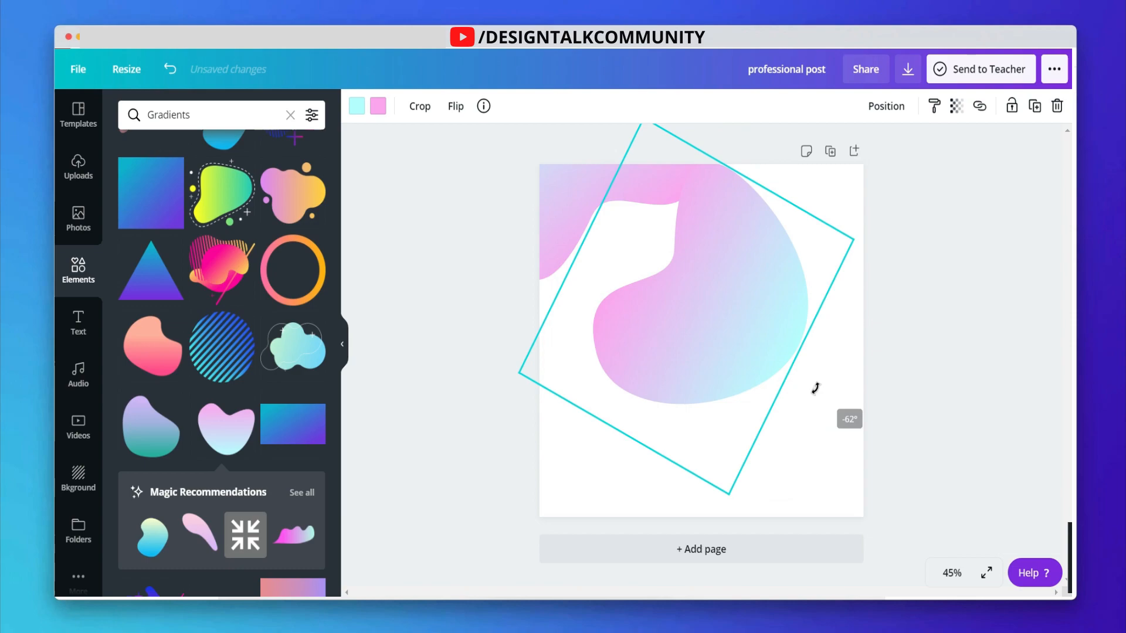
{"action": "left_click_drag", "start_coordinate": [815, 388], "coordinate": [711, 284]}
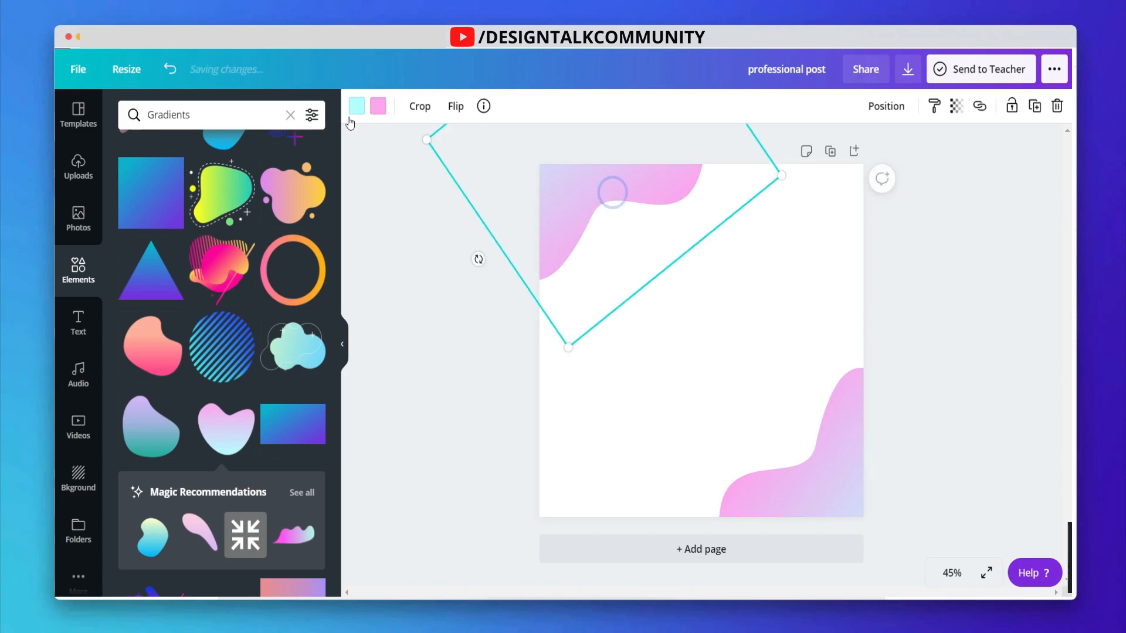
- Recolour both corner blobs from the gradient to solid red
{"action": "left_click", "coordinate": [357, 107]}
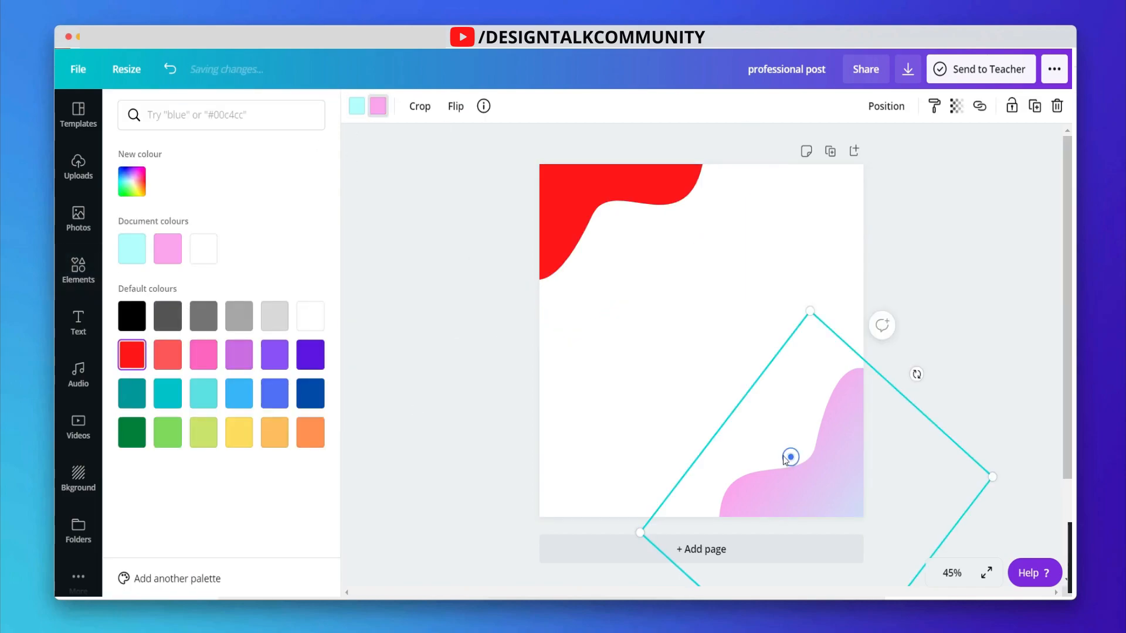
{"action": "left_click", "coordinate": [131, 354]}
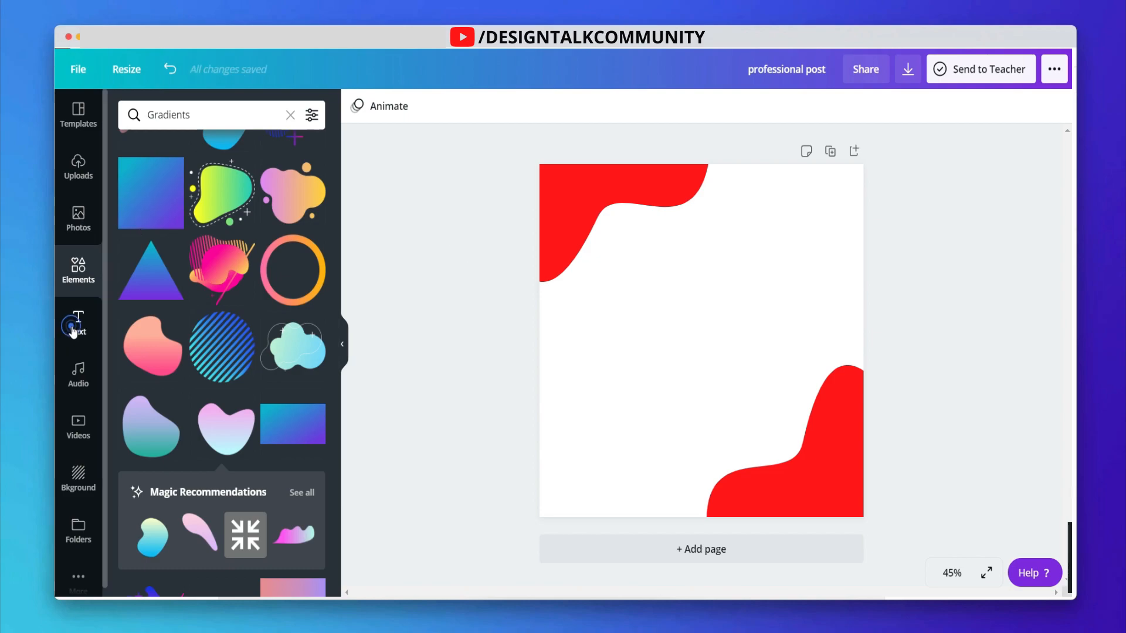
- Add two bold heading lines reading 'solution' and 'Business' in the page centre
{"action": "left_click", "coordinate": [77, 323]}
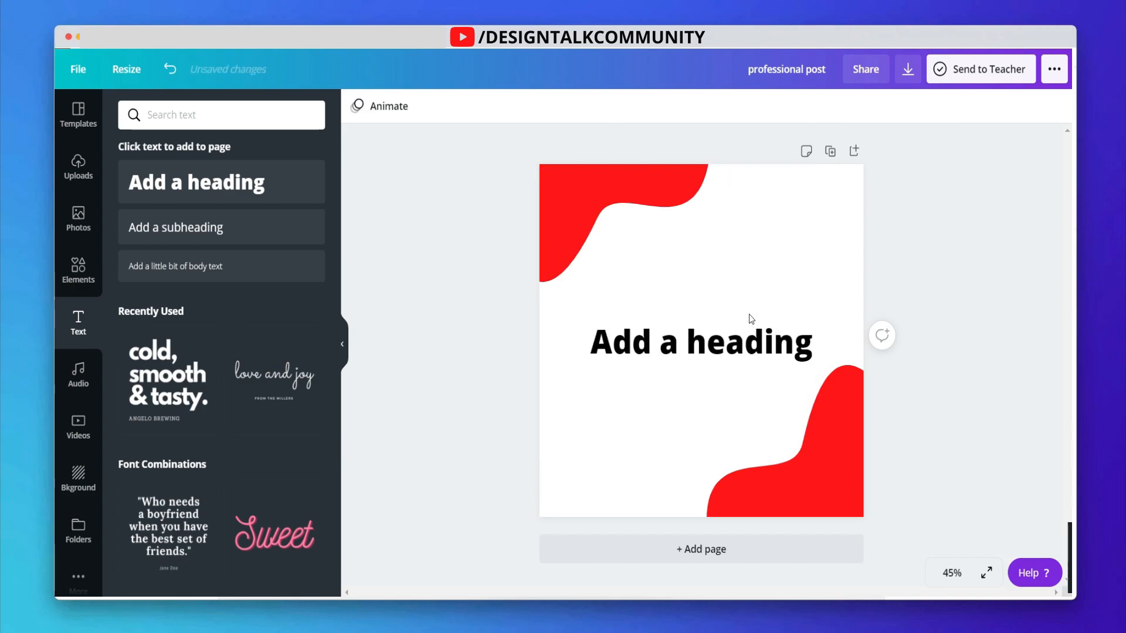
{"action": "double_click", "coordinate": [699, 341]}
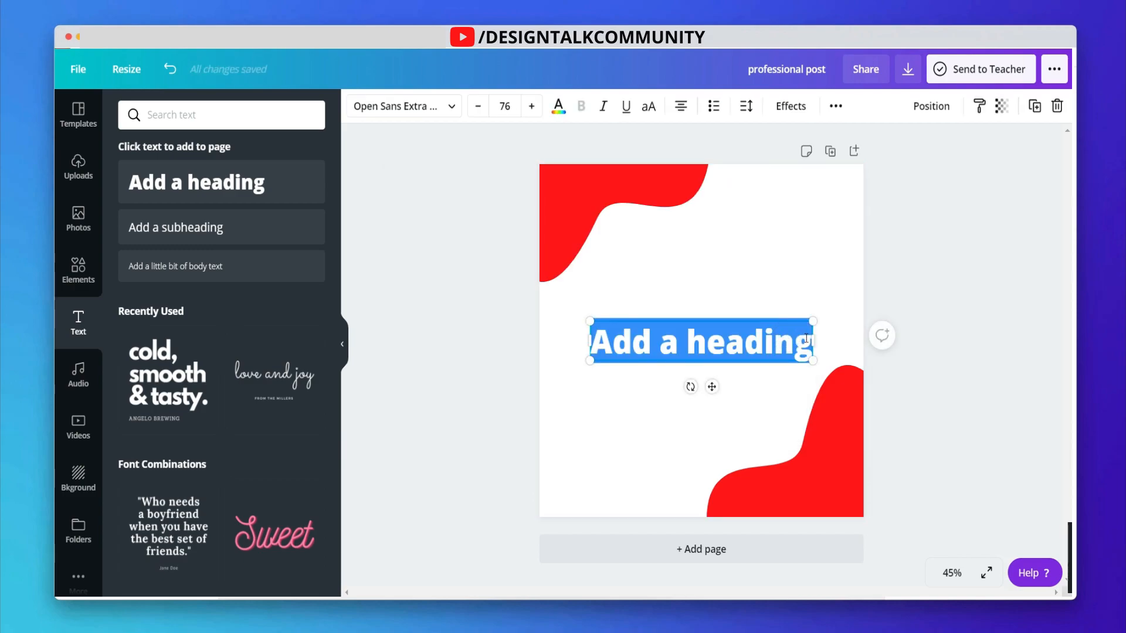
{"action": "type", "text": "solution"}
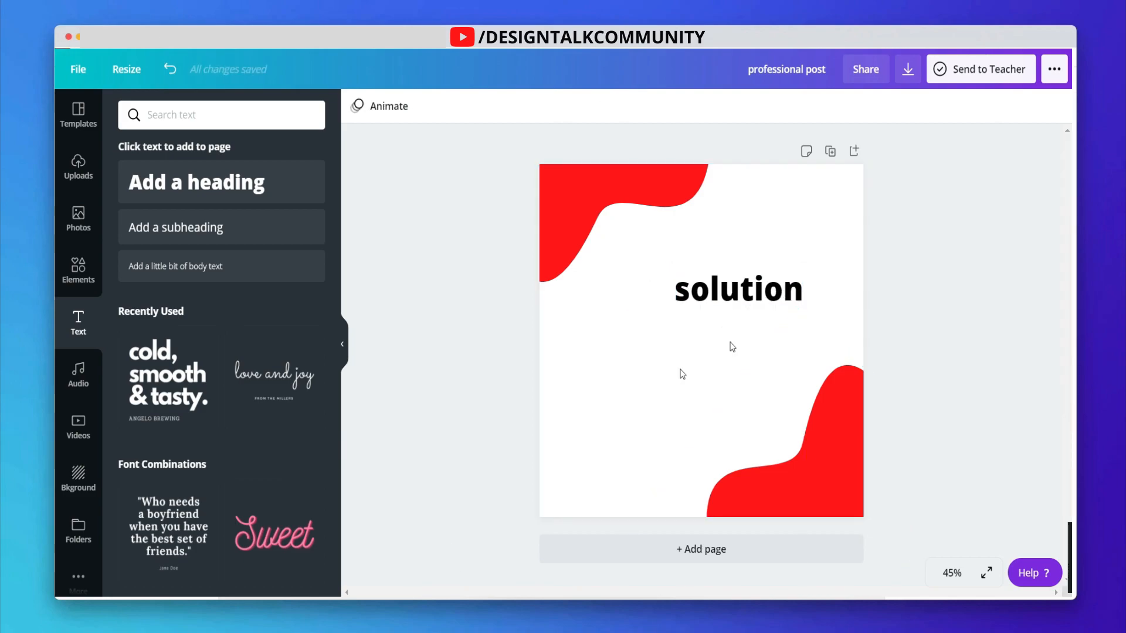
{"action": "left_click", "coordinate": [738, 289]}
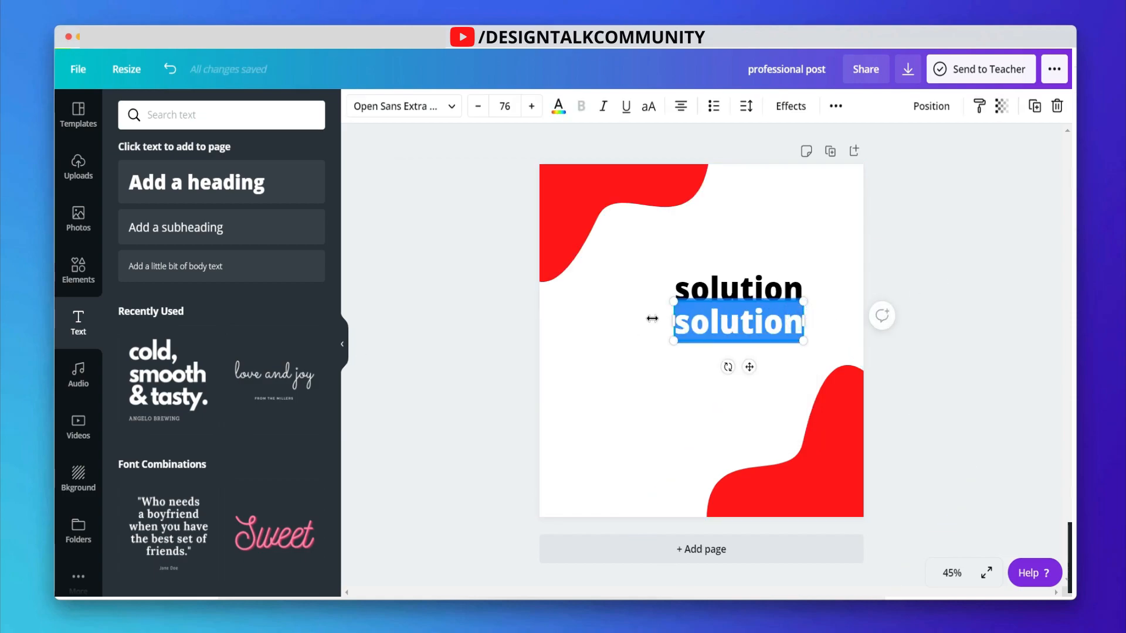
{"action": "type", "text": "Business"}
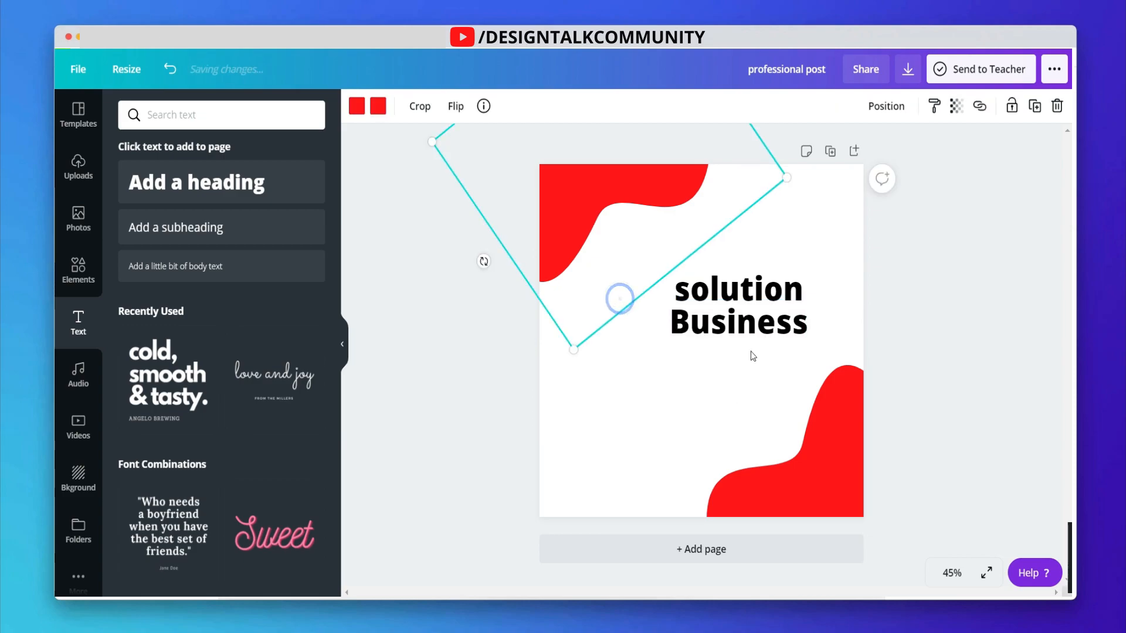
{"action": "left_click", "coordinate": [738, 305]}
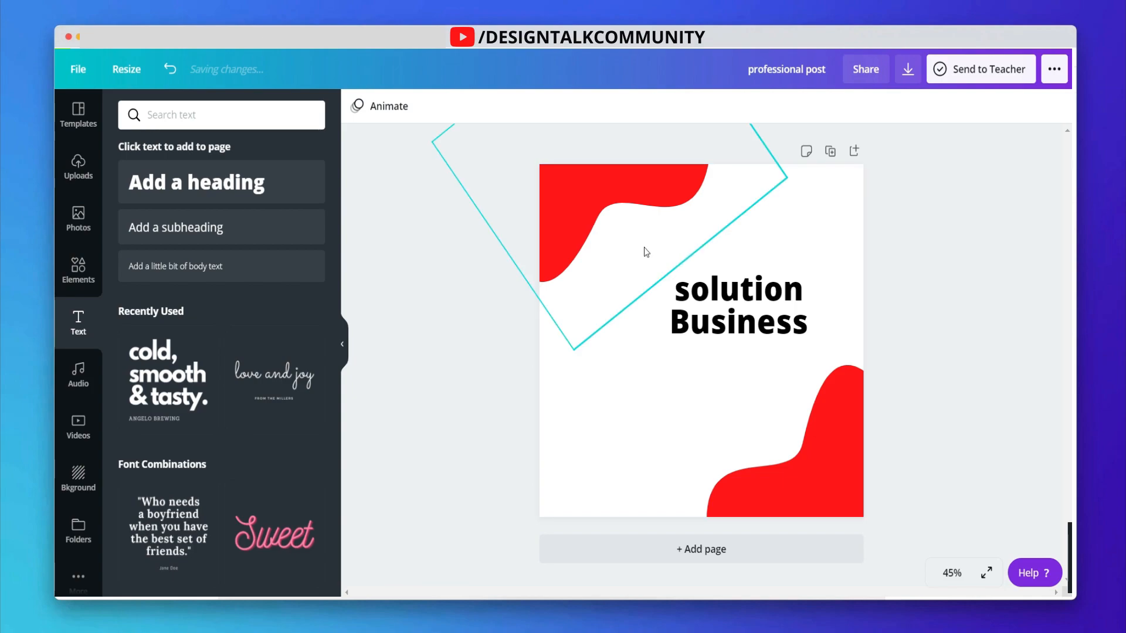
- Set both heading lines in the UTM Bebas Regular font found by searching 'utm'
{"action": "left_click", "coordinate": [736, 304]}
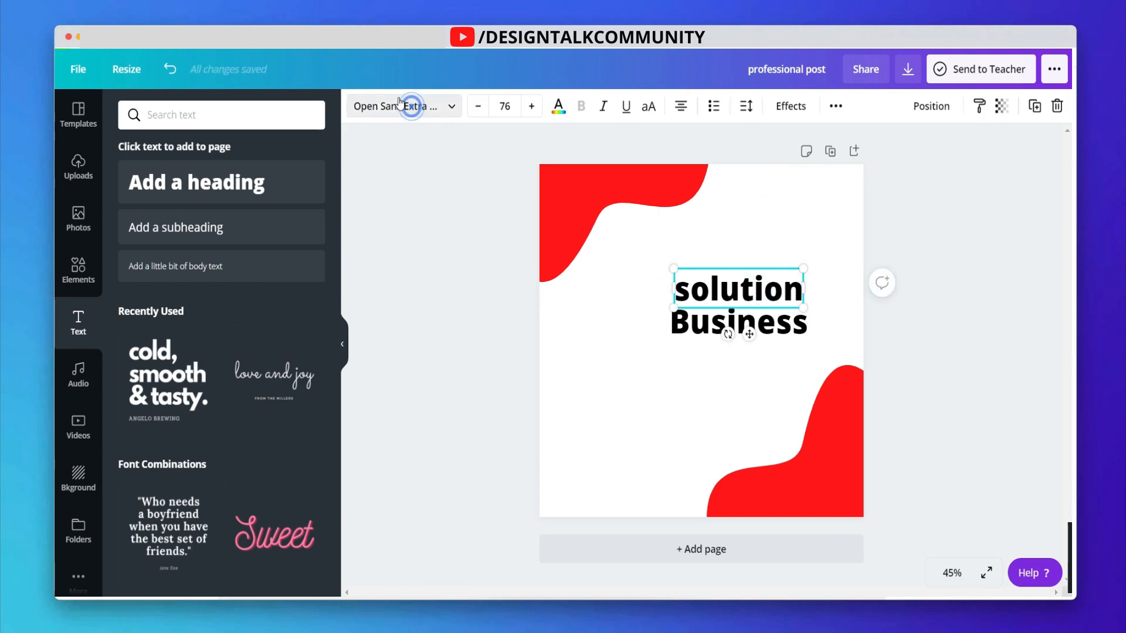
{"action": "left_click", "coordinate": [221, 113]}
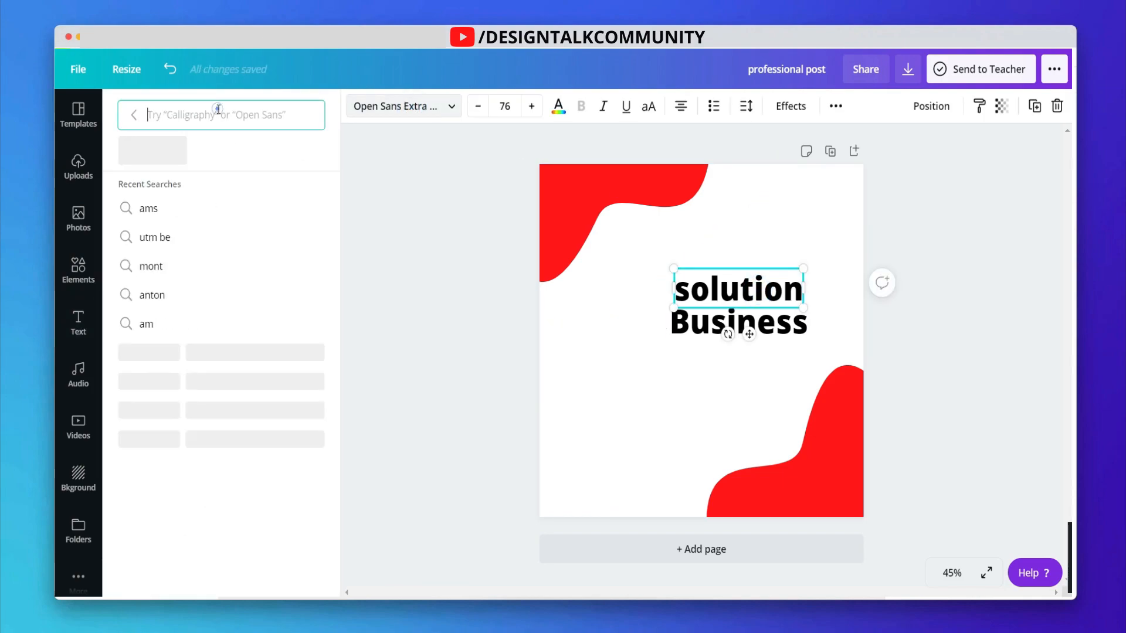
{"action": "left_click", "coordinate": [216, 115]}
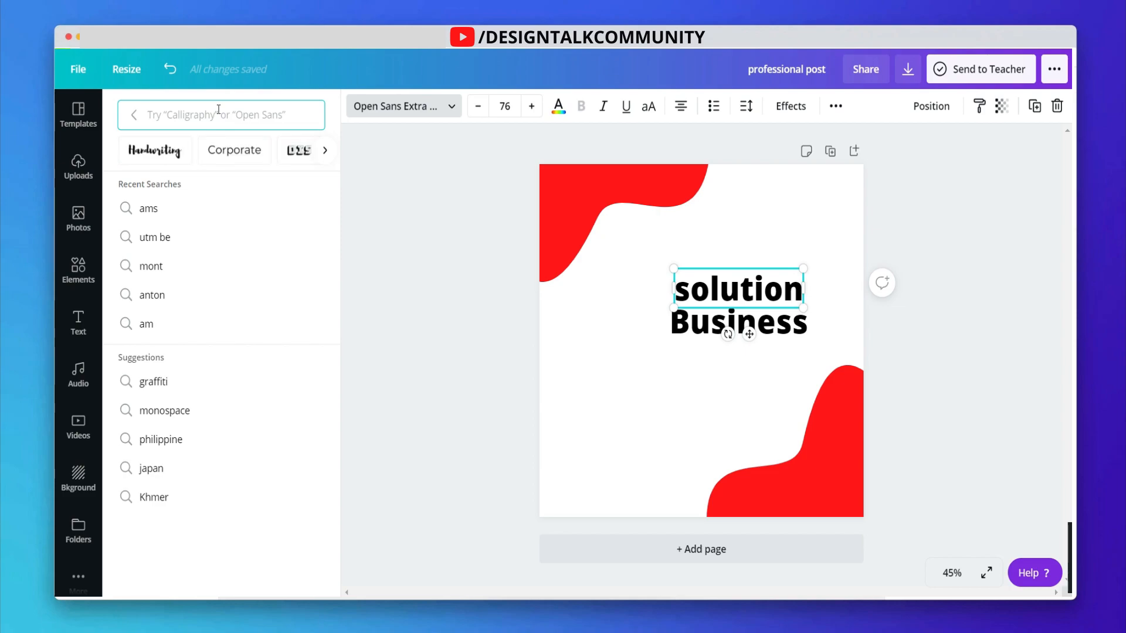
{"action": "type", "text": "utm beb"}
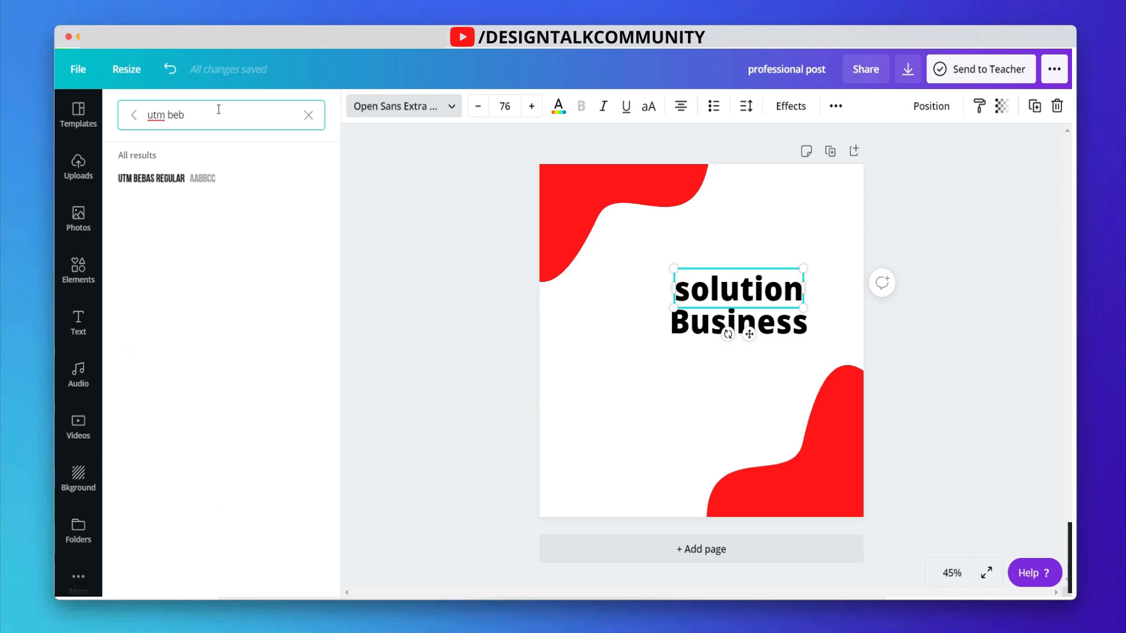
{"action": "left_click", "coordinate": [165, 178]}
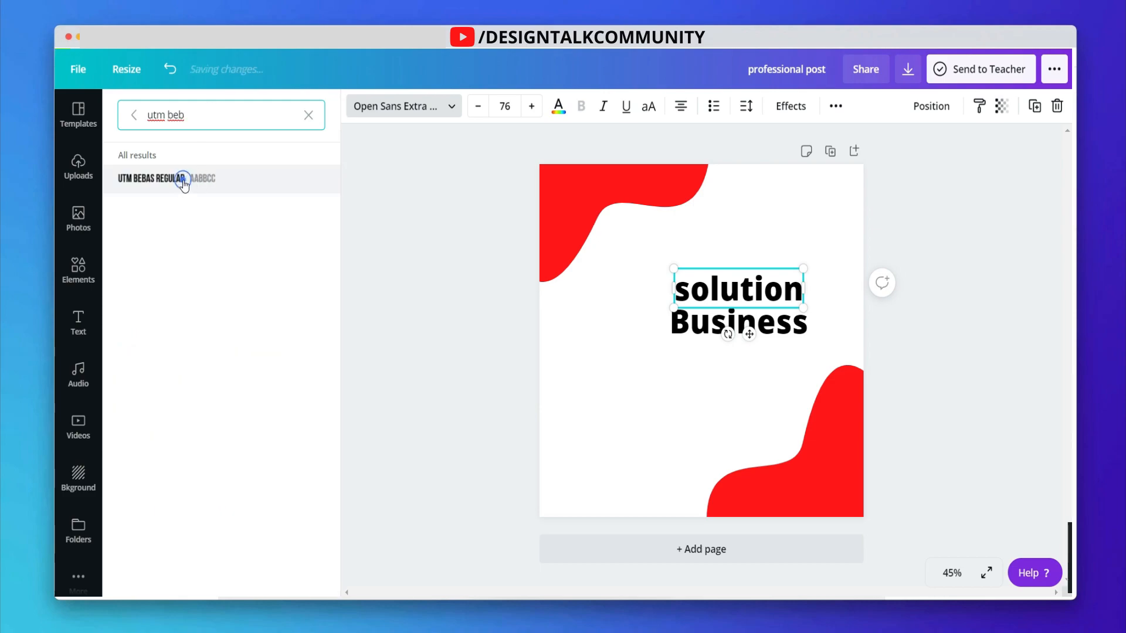
{"action": "left_click", "coordinate": [167, 179]}
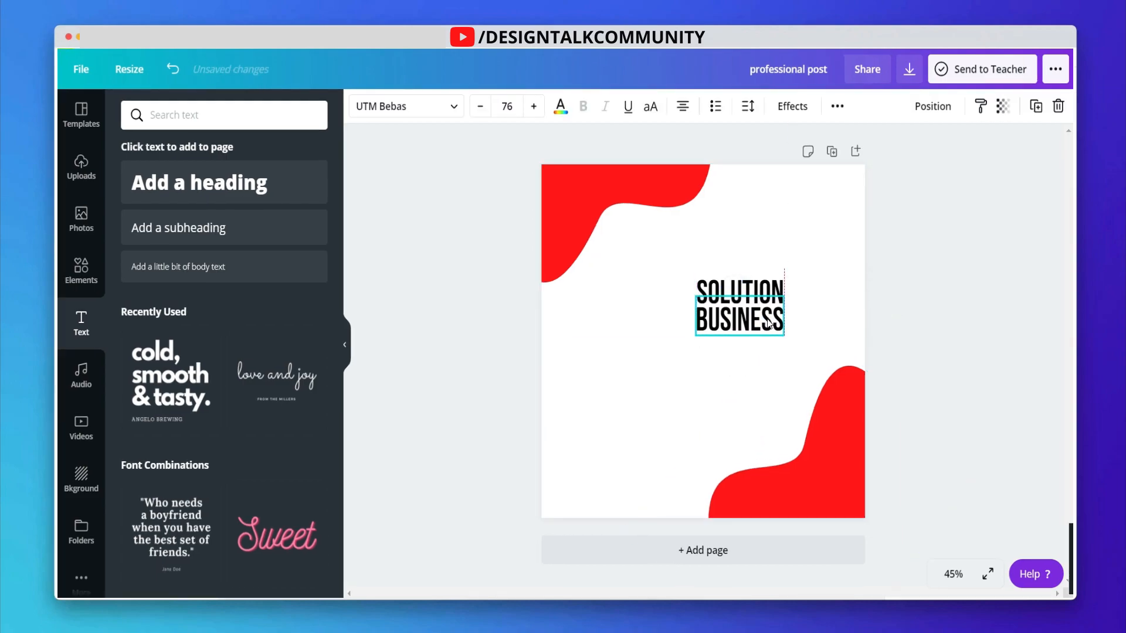
- Enlarge the BUSINESS line and nudge the SOLUTION–BUSINESS pair into place together
{"action": "left_click_drag", "start_coordinate": [784, 337], "coordinate": [832, 368]}
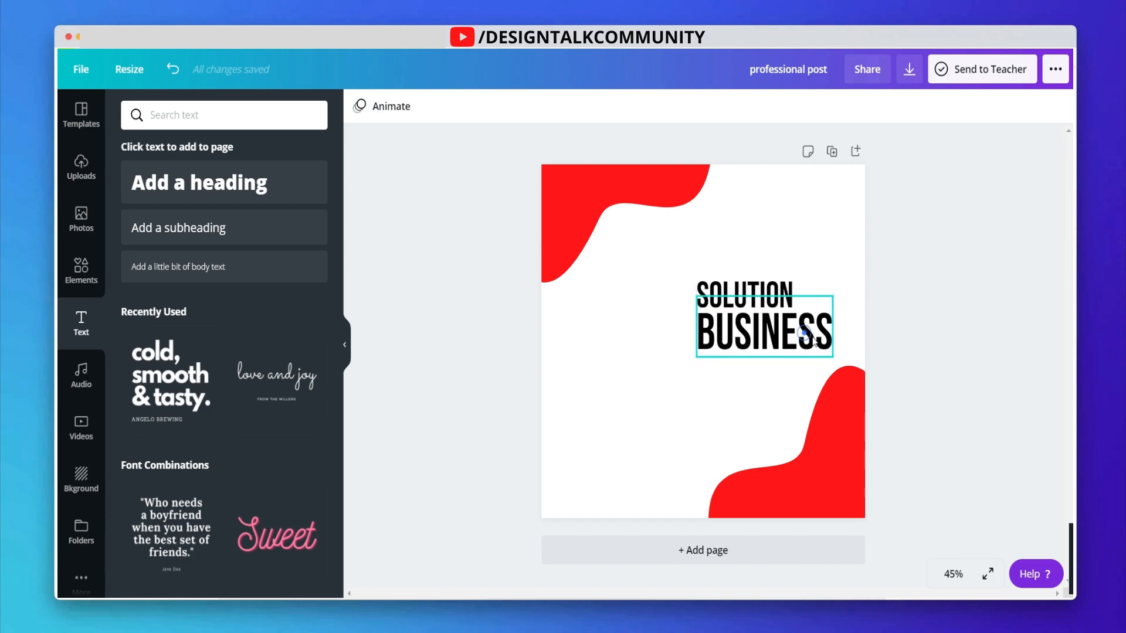
{"action": "left_click_drag", "start_coordinate": [763, 331], "coordinate": [772, 331]}
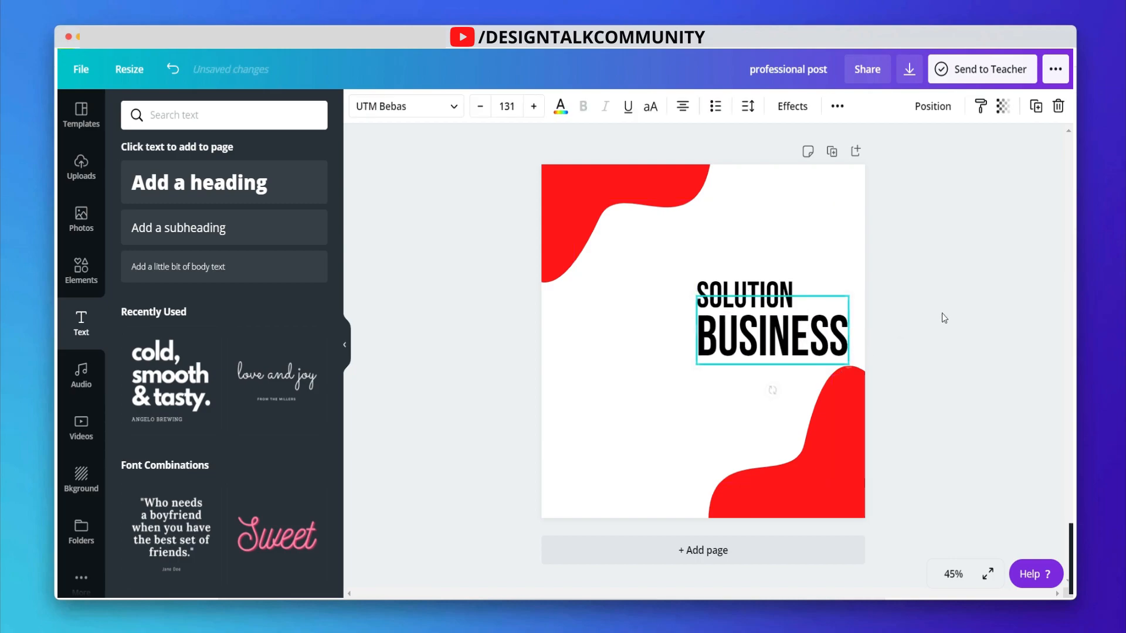
{"action": "left_click", "coordinate": [772, 330]}
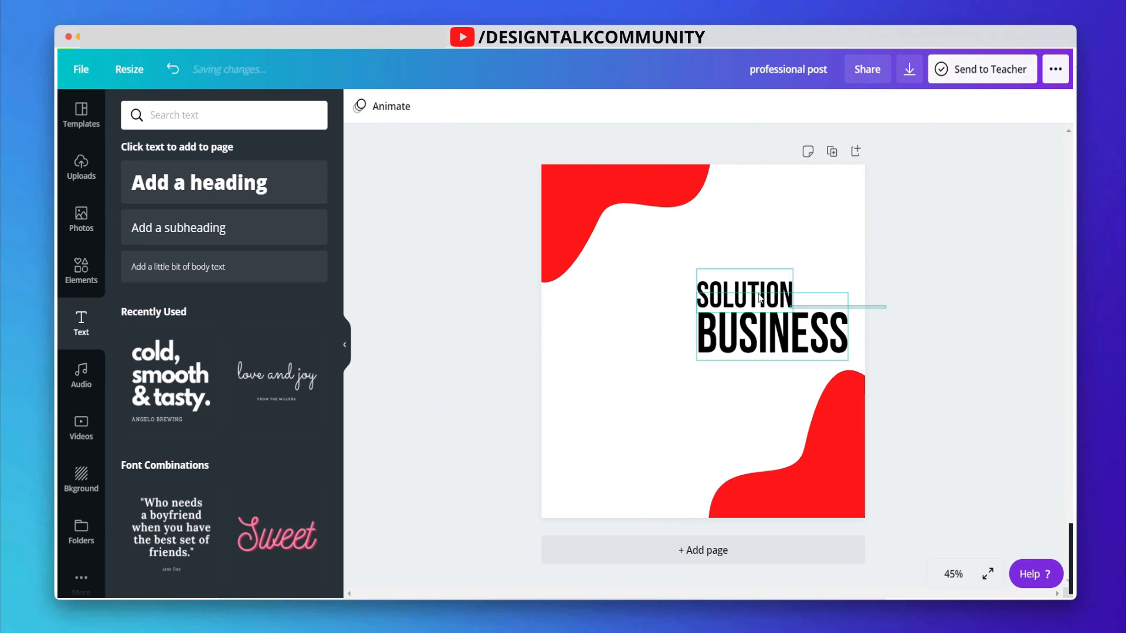
{"action": "left_click", "coordinate": [762, 312]}
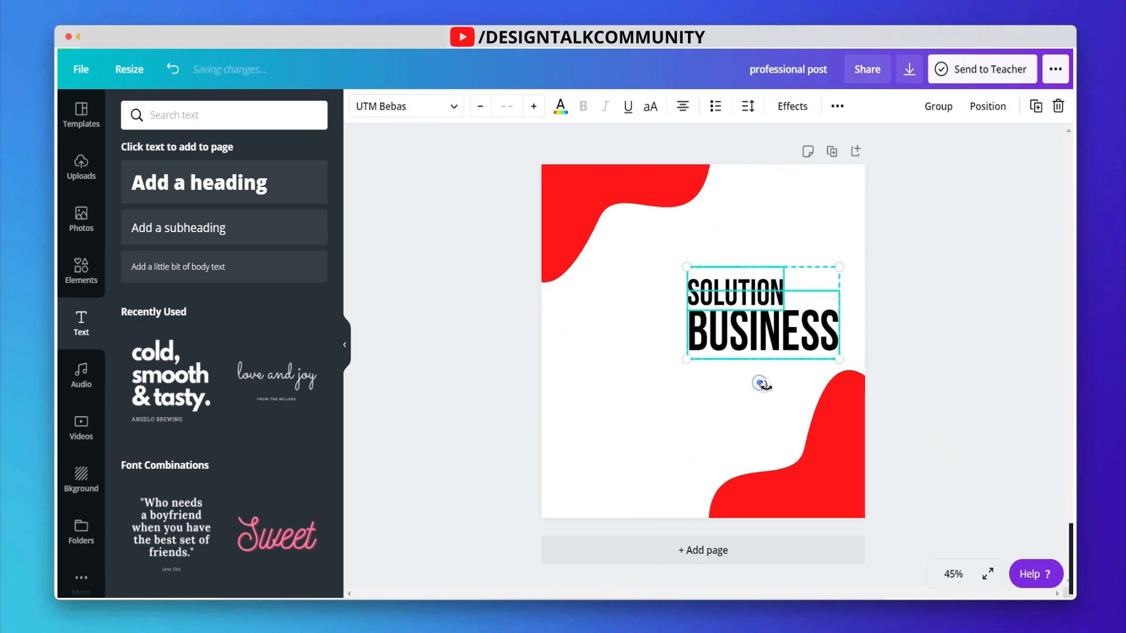
{"action": "left_click_drag", "start_coordinate": [760, 382], "coordinate": [760, 388]}
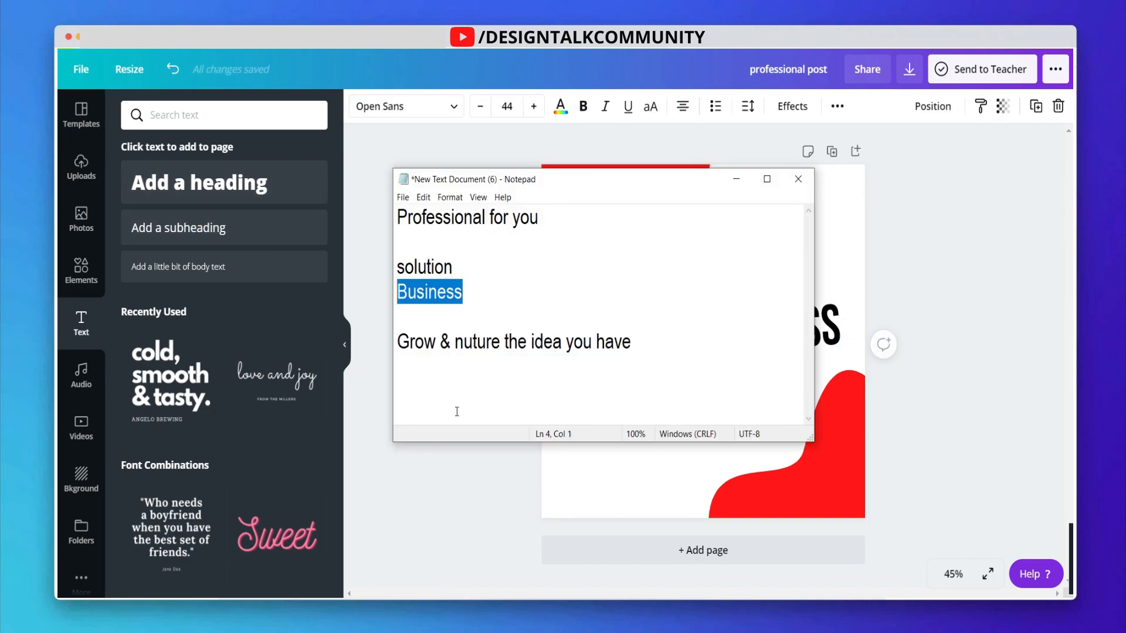
- Copy 'Professional' from Notepad into the design and place it above SOLUTION
{"action": "double_click", "coordinate": [440, 218]}
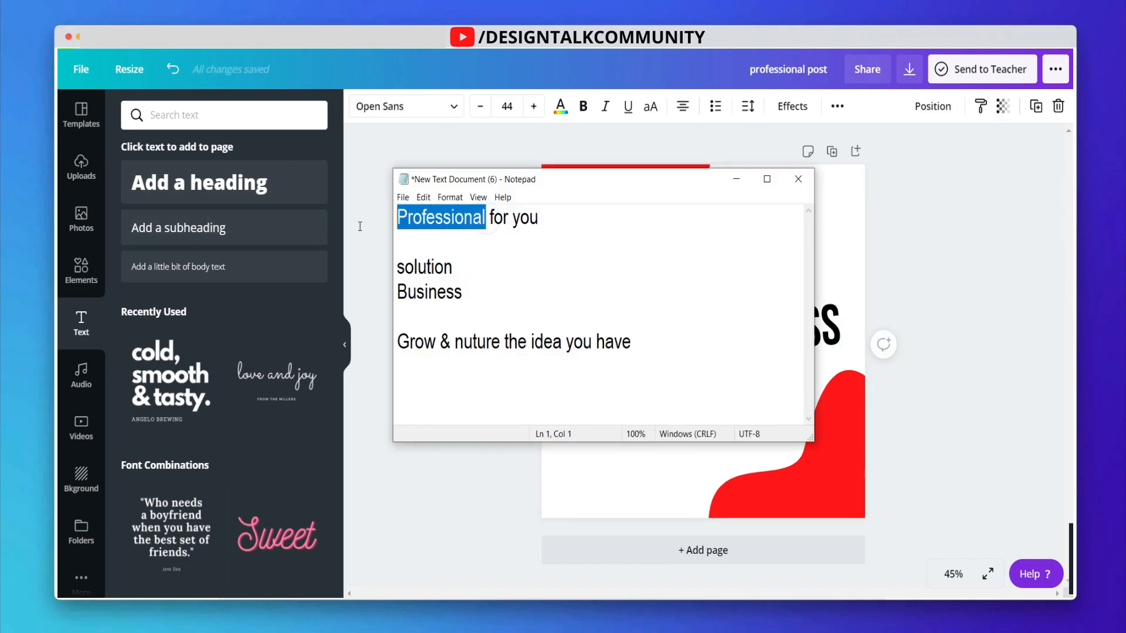
{"action": "left_click", "coordinate": [797, 178]}
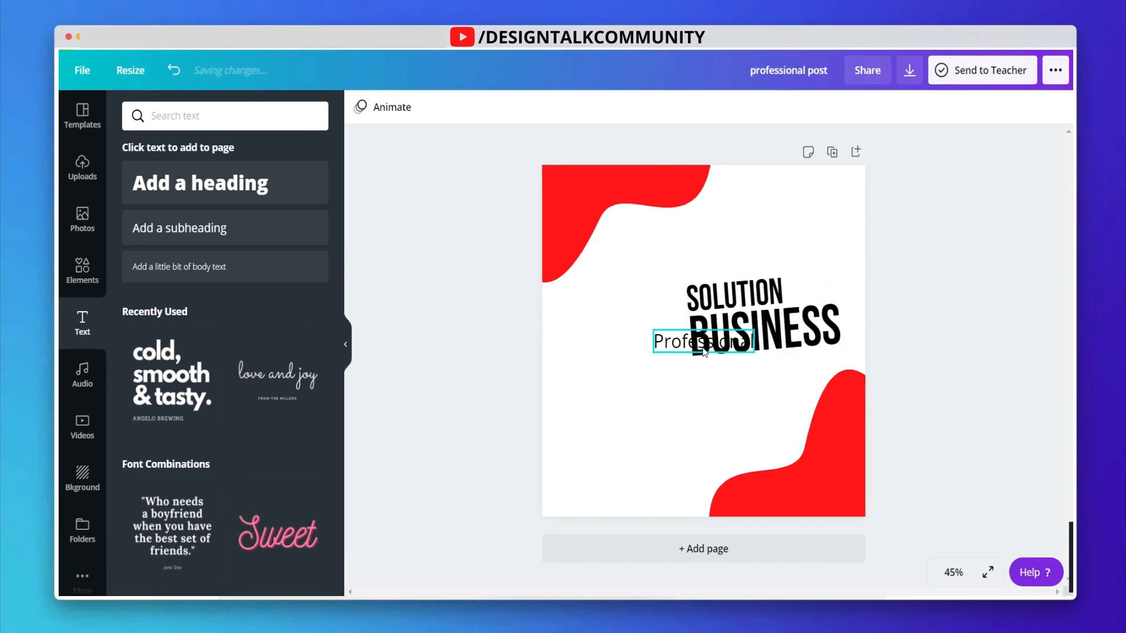
{"action": "left_click_drag", "start_coordinate": [703, 341], "coordinate": [728, 261]}
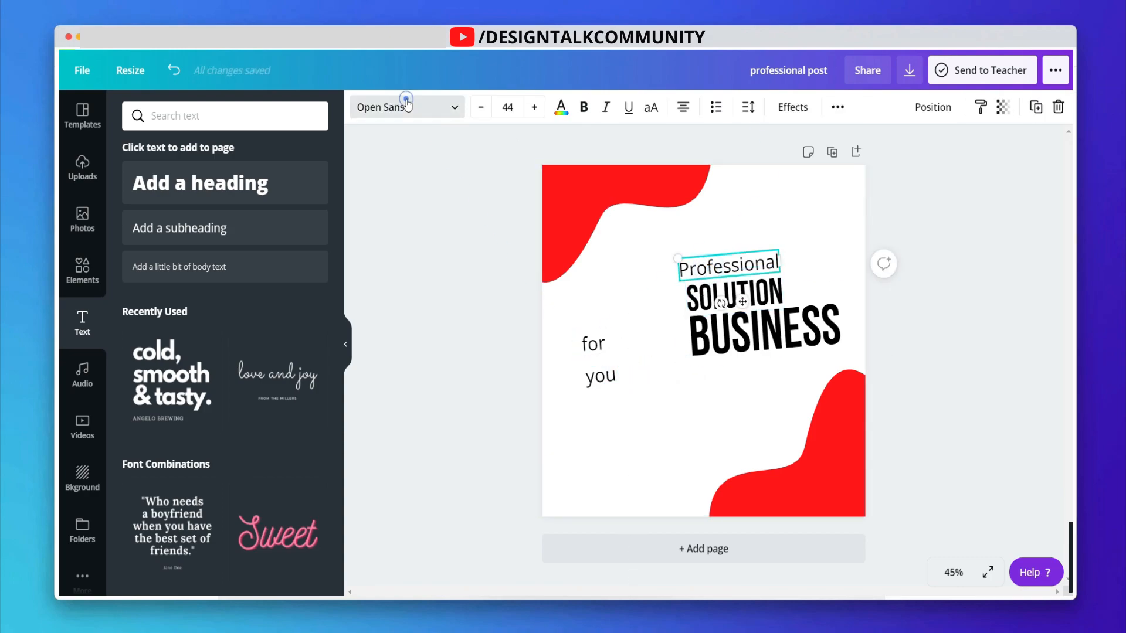
- Set Professional in Amsterdam Four script and copy that style onto 'for' and 'you'
{"action": "type", "text": "amst"}
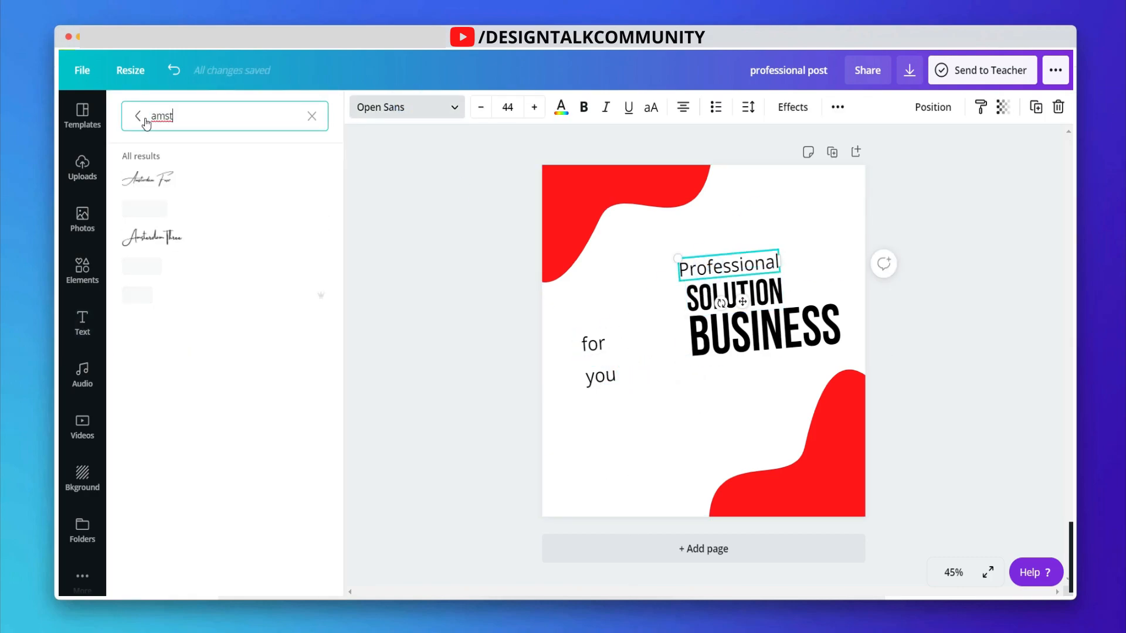
{"action": "left_click", "coordinate": [147, 178]}
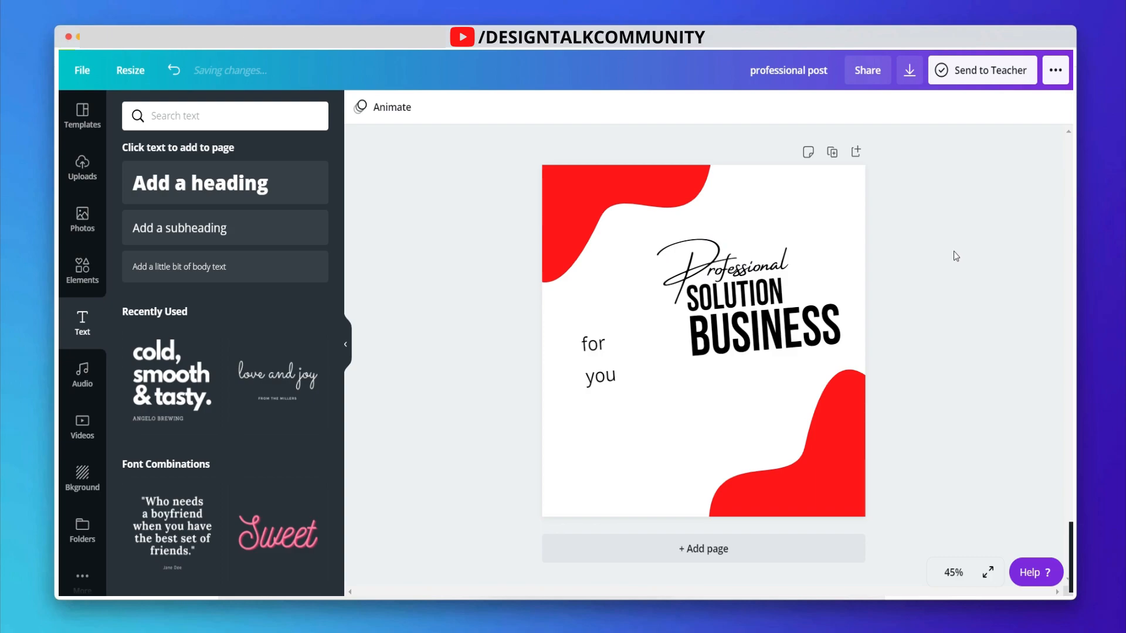
{"action": "left_click", "coordinate": [728, 258]}
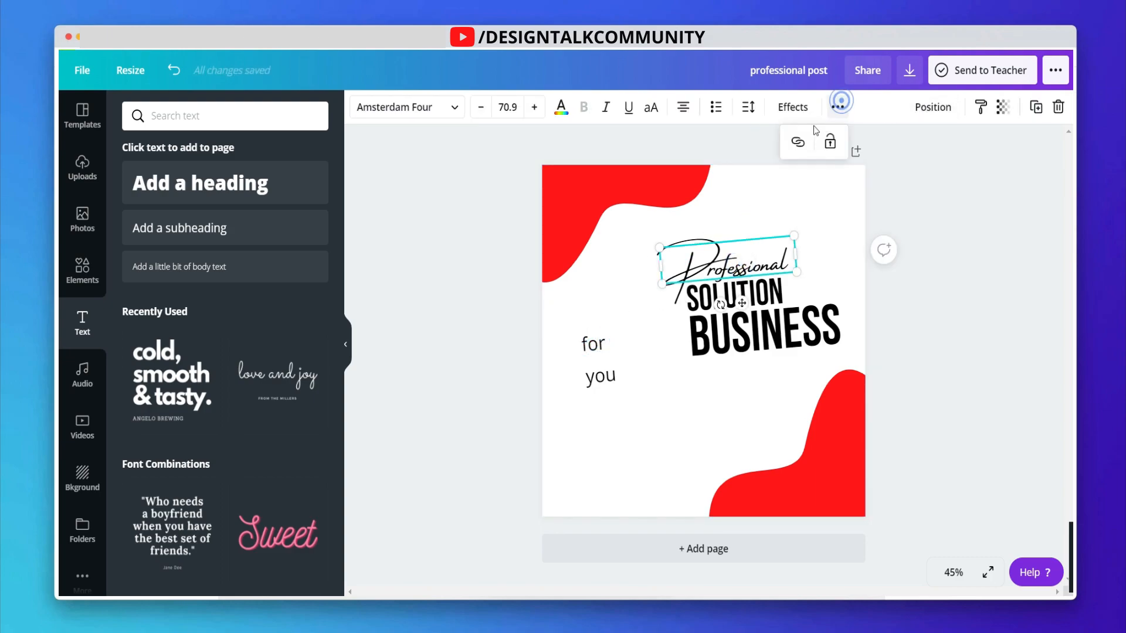
{"action": "left_click", "coordinate": [591, 344]}
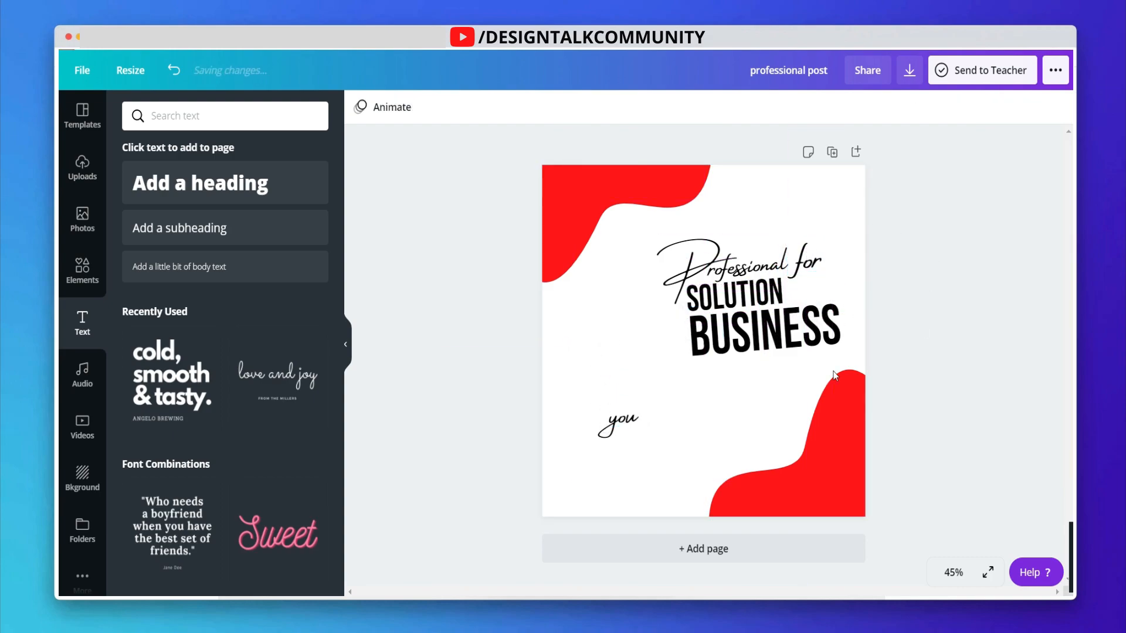
- Move 'you' to the right of SOLUTION and colour SOLUTION red
{"action": "left_click_drag", "start_coordinate": [619, 421], "coordinate": [812, 288]}
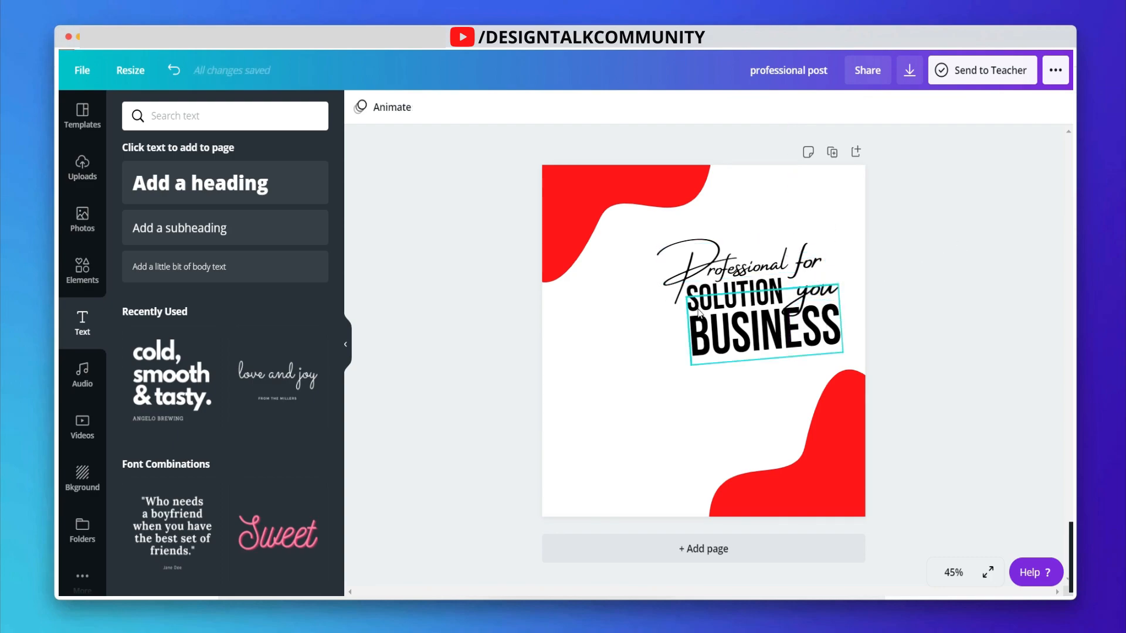
{"action": "left_click", "coordinate": [761, 324]}
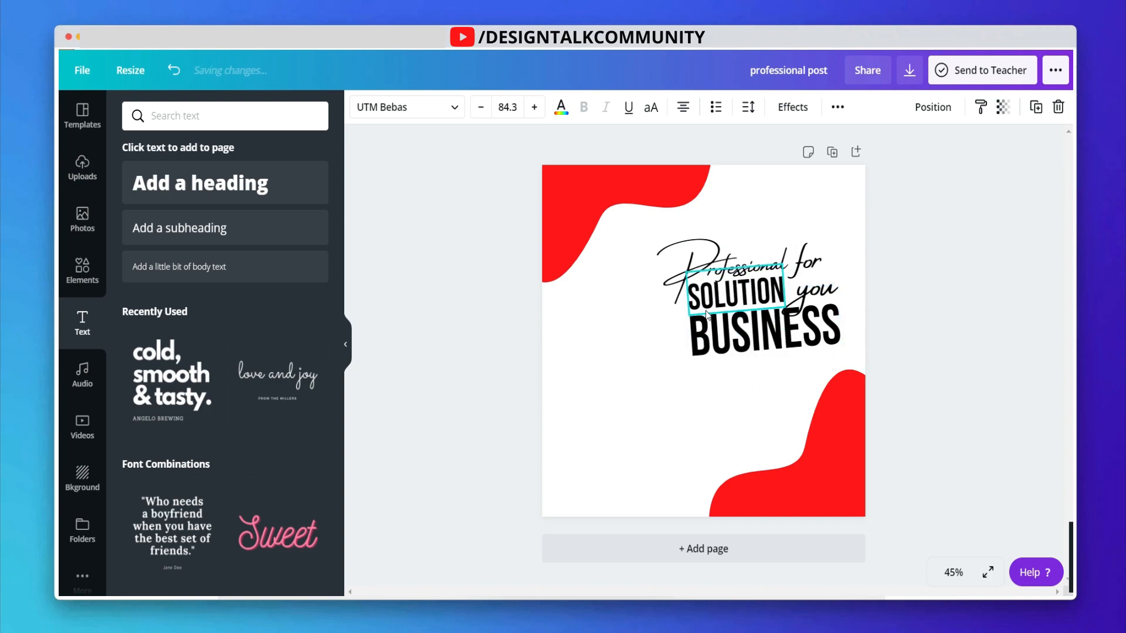
{"action": "left_click", "coordinate": [561, 106]}
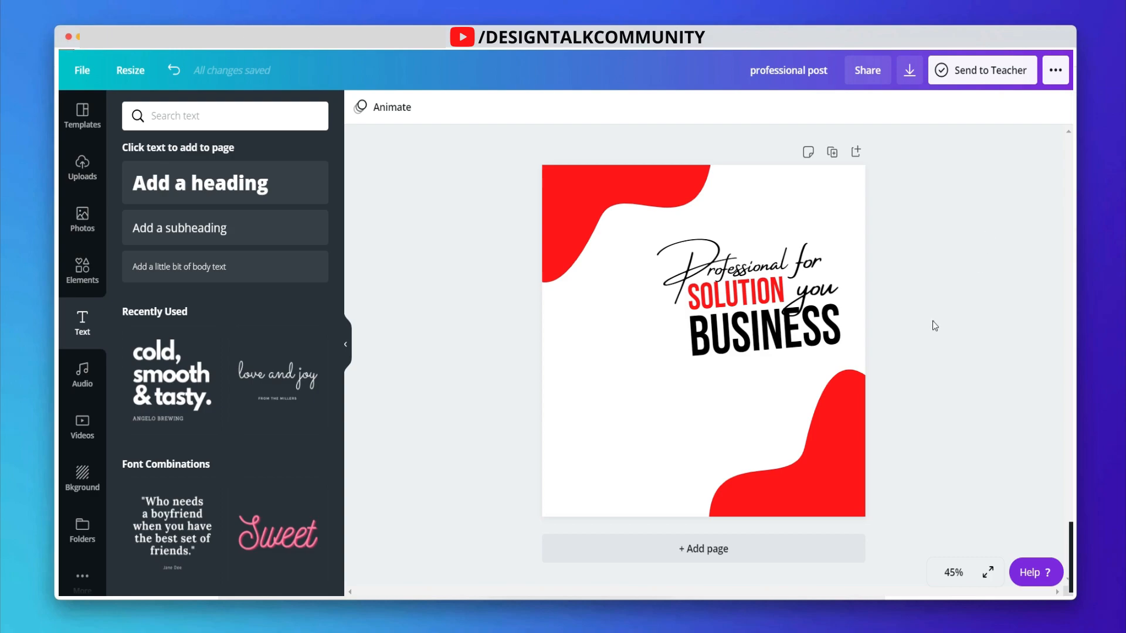
{"action": "left_click", "coordinate": [751, 294]}
{"action": "type", "text": "GROW & NUTURE THE IDEA YOU HAVE"}
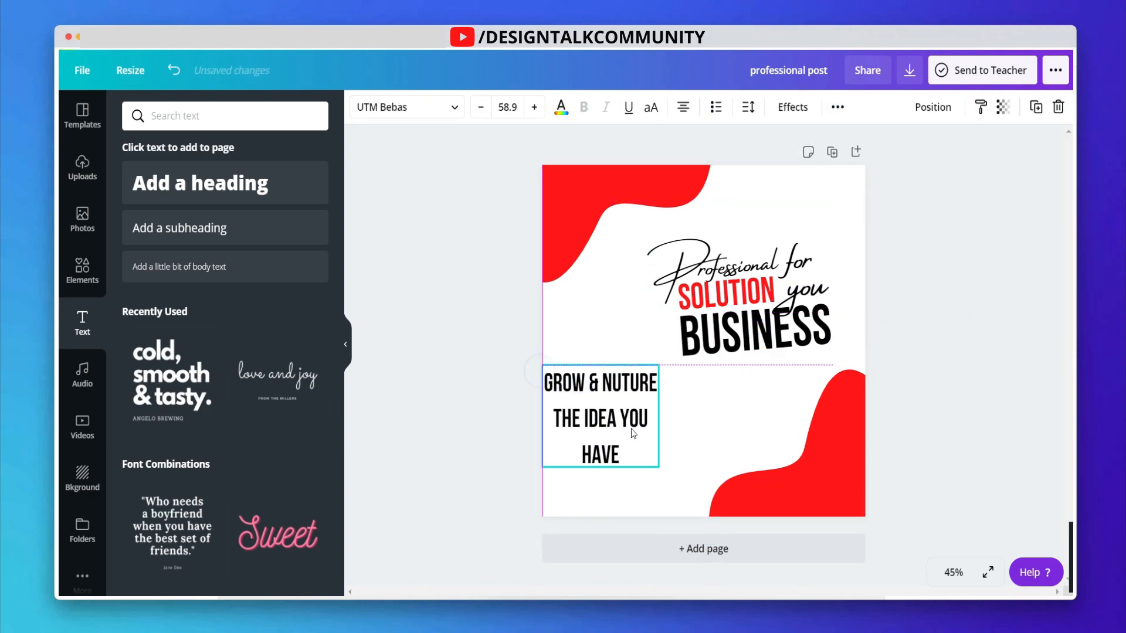
- Place the 'GROW & NUTURE THE IDEA YOU HAVE' tagline lower left and widen it to two lines
{"action": "left_click_drag", "start_coordinate": [660, 466], "coordinate": [692, 438]}
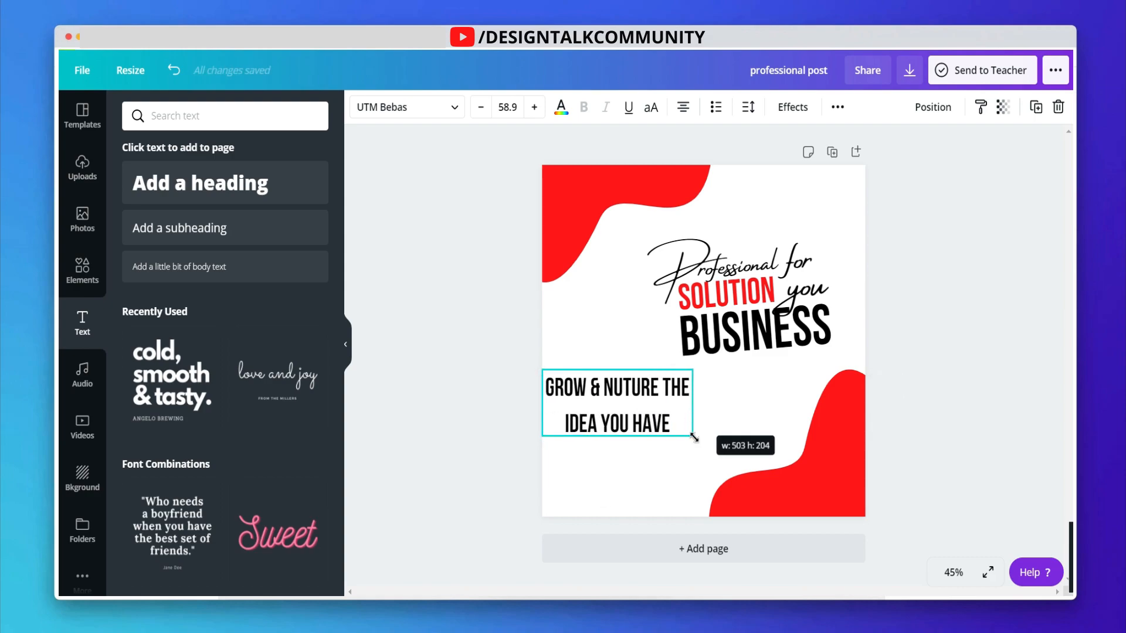
{"action": "left_click_drag", "start_coordinate": [695, 438], "coordinate": [740, 427]}
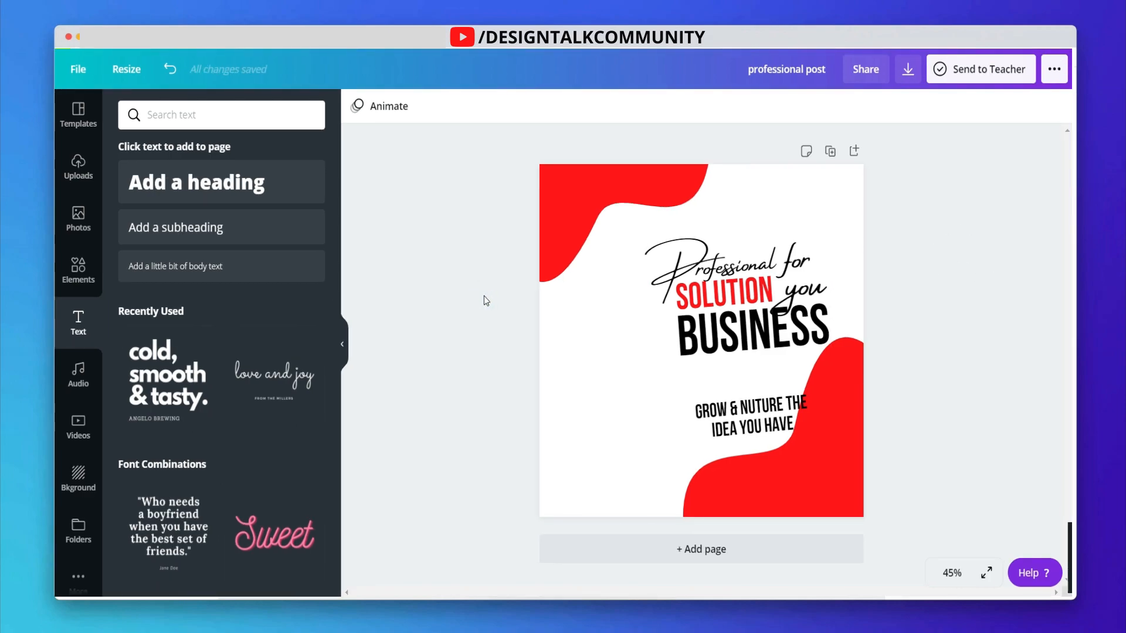
- Deselect the tagline and search Elements for 'arrow' to list hand-drawn arrow graphics
{"action": "left_click", "coordinate": [701, 341]}
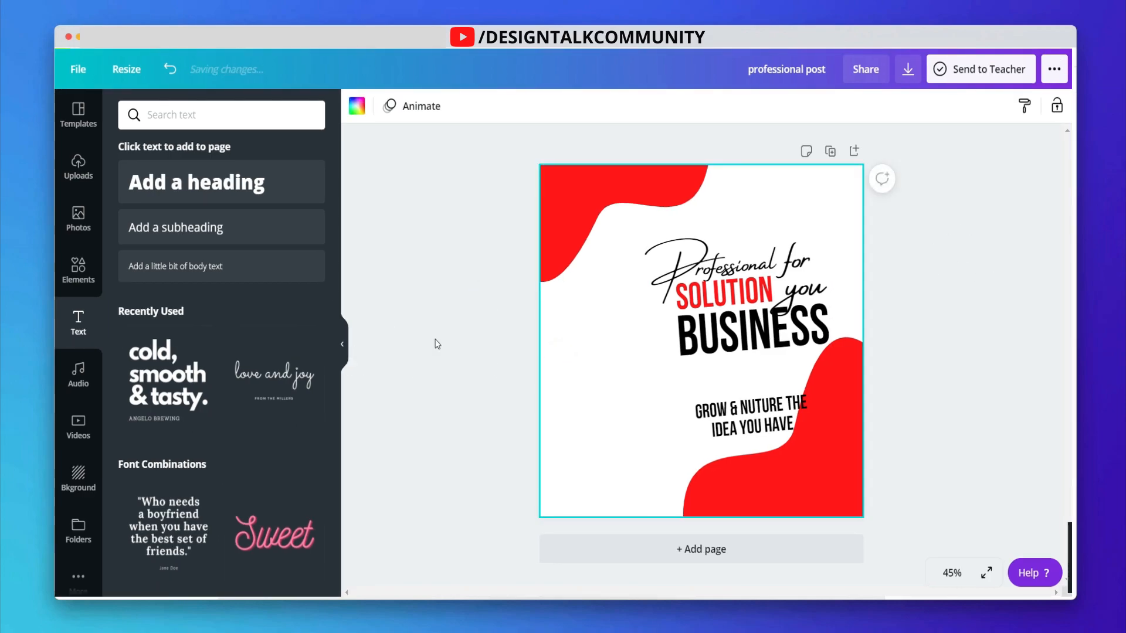
{"action": "type", "text": "Gradients"}
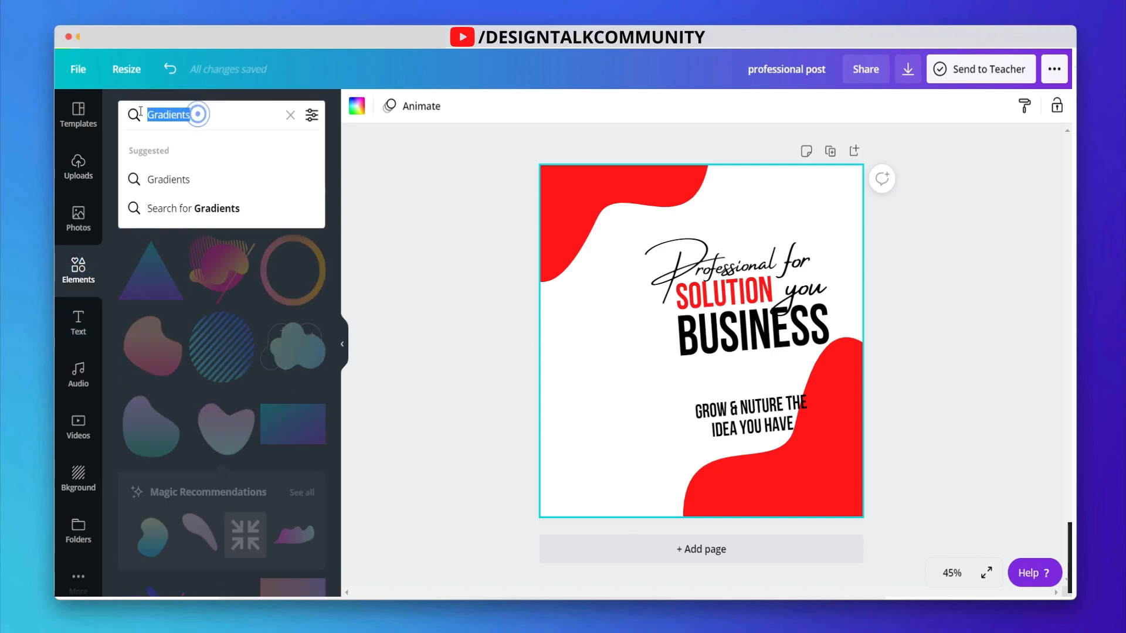
{"action": "type", "text": "aroo"}
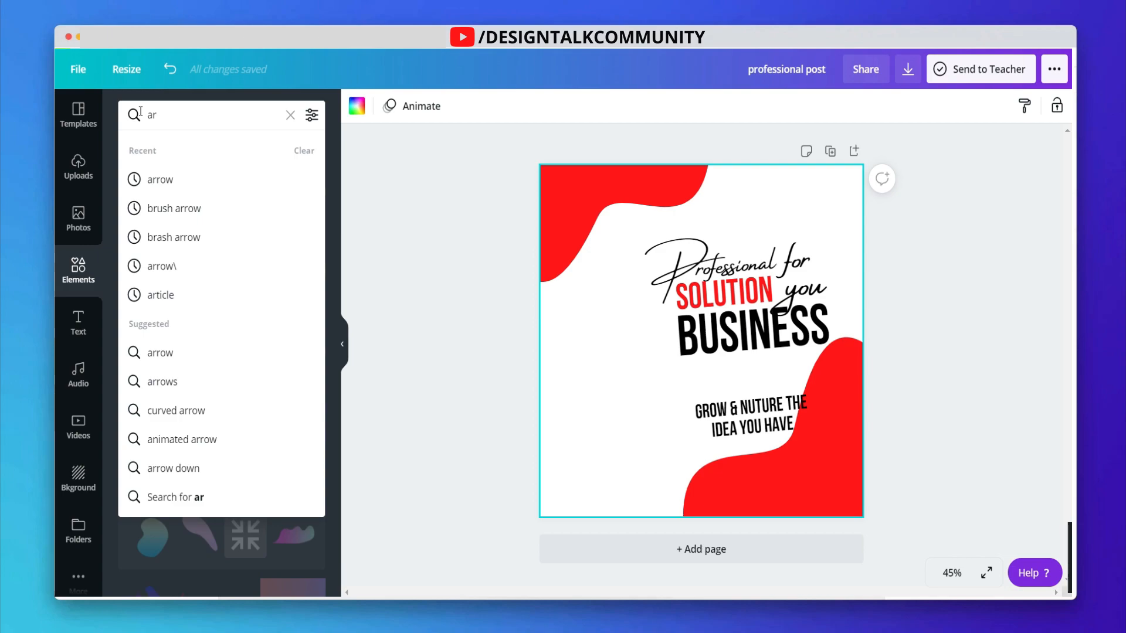
{"action": "type", "text": "arrow"}
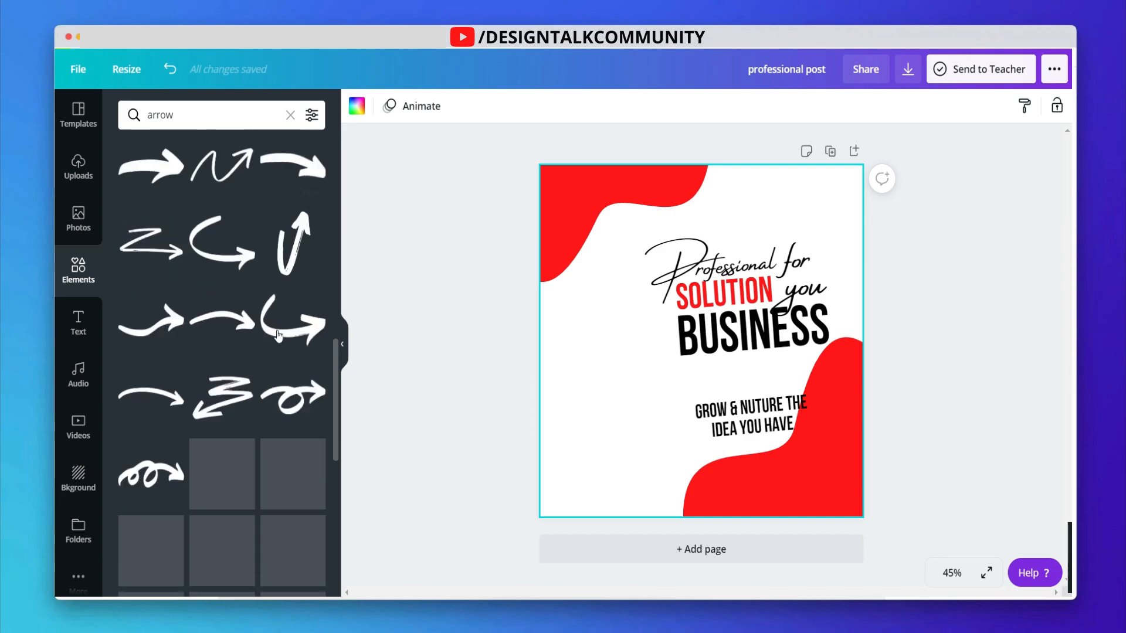
{"action": "scroll", "scroll_direction": "down", "scroll_amount": 3}
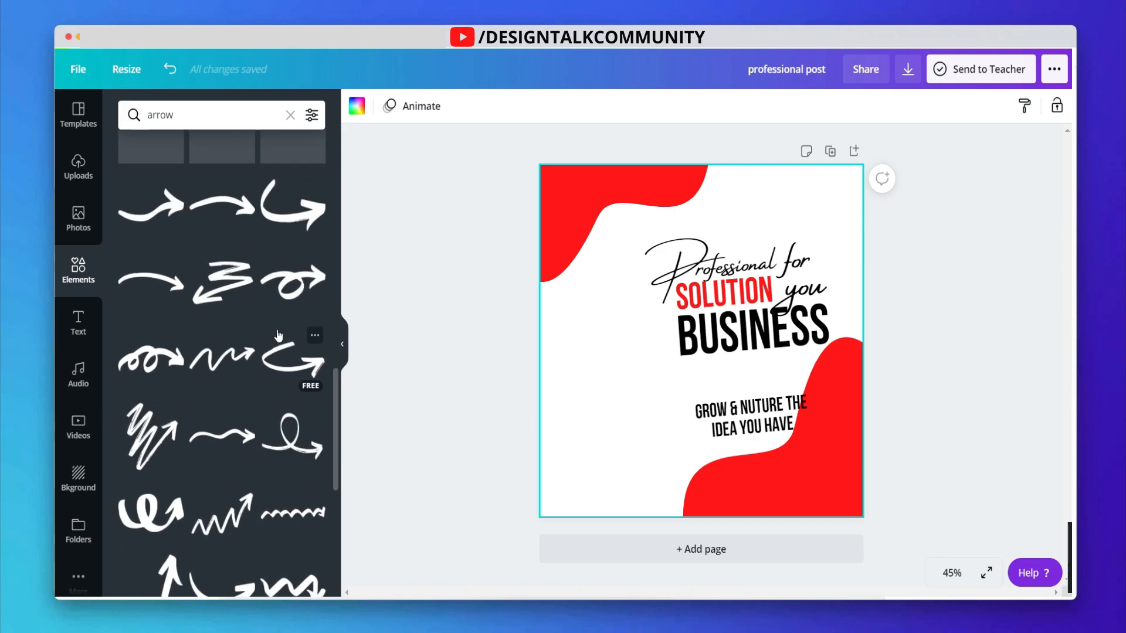
{"action": "scroll", "scroll_direction": "down", "scroll_amount": 3}
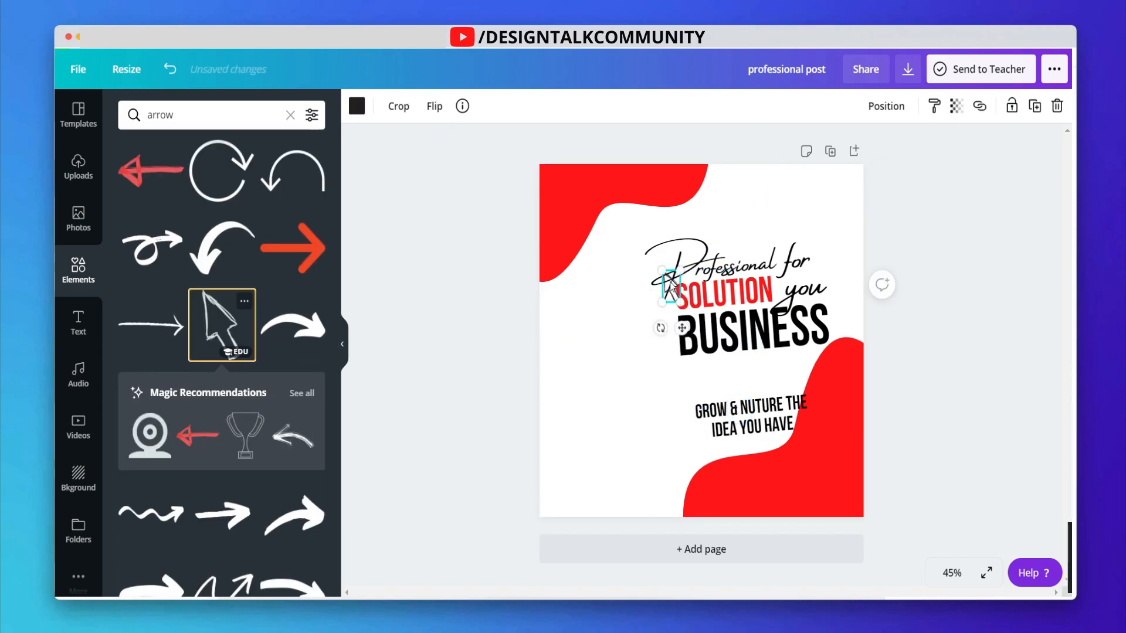
- Add a sketchy arrow to the page, turned downward beneath BUSINESS
{"action": "left_click_drag", "start_coordinate": [671, 288], "coordinate": [625, 402]}
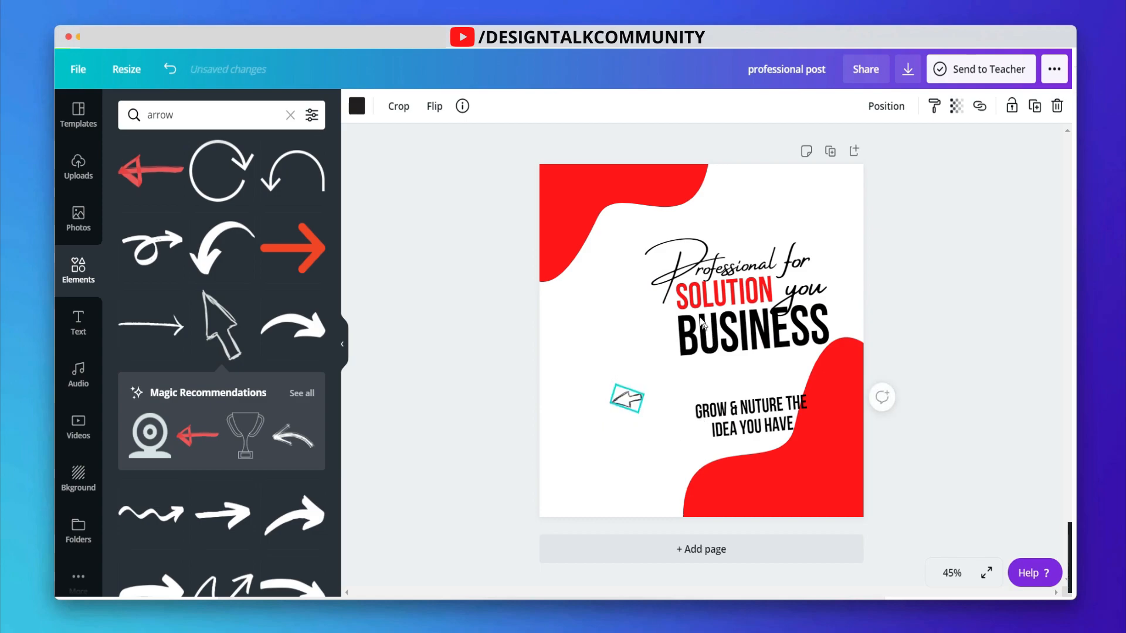
{"action": "left_click", "coordinate": [627, 398]}
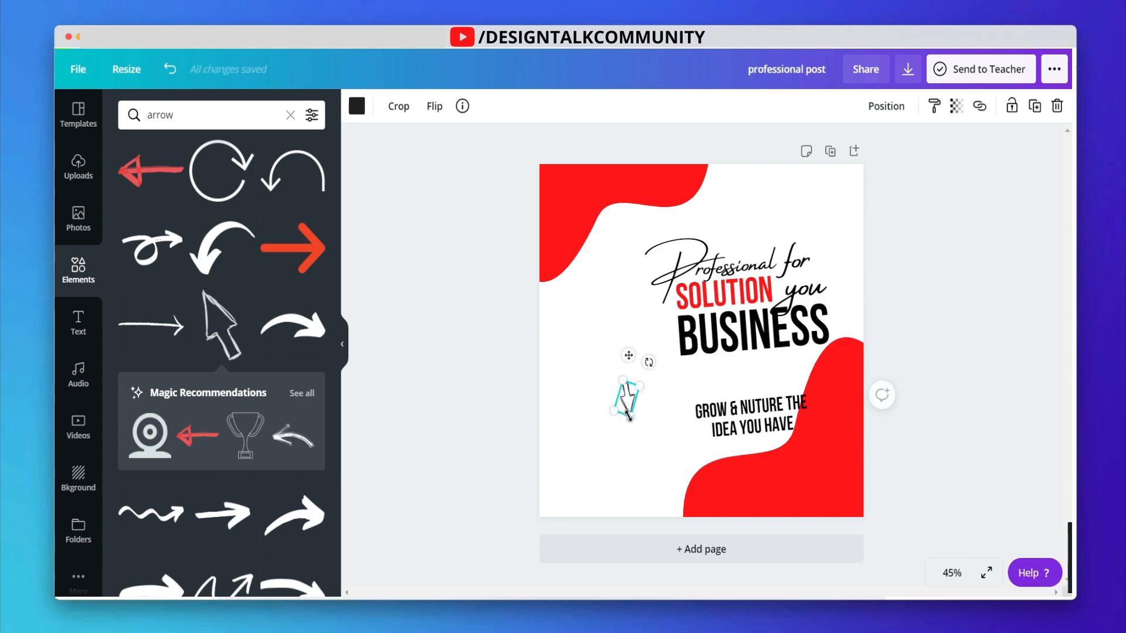
{"action": "left_click_drag", "start_coordinate": [629, 398], "coordinate": [748, 377]}
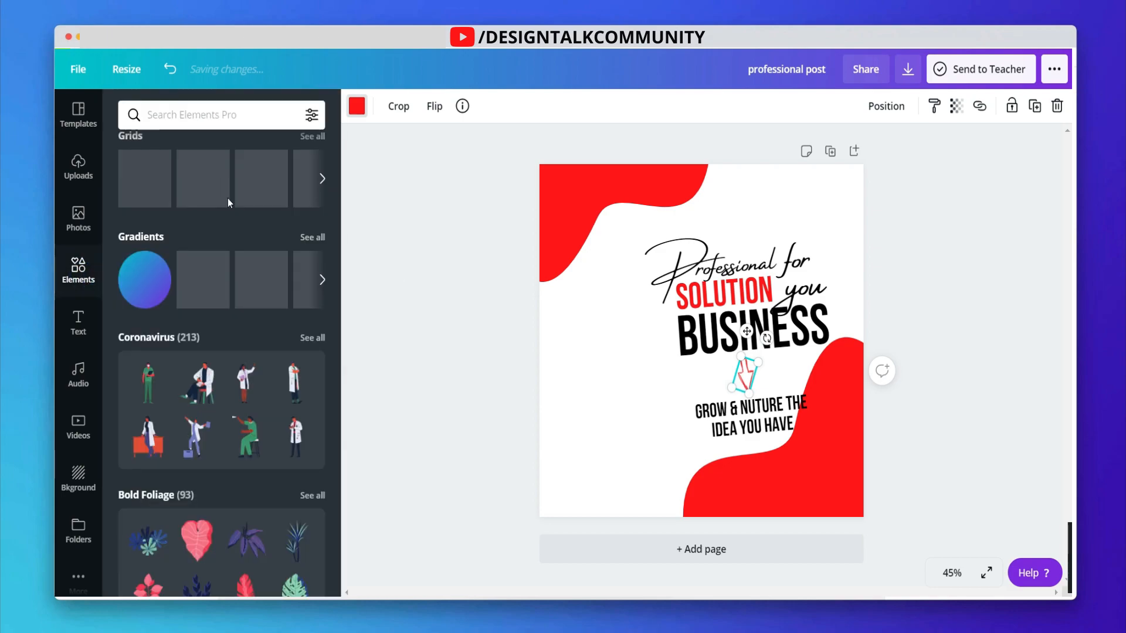
- Return to the arrow search results and browse further down for more arrow styles
{"action": "left_click", "coordinate": [216, 114]}
{"action": "type", "text": "arrow"}
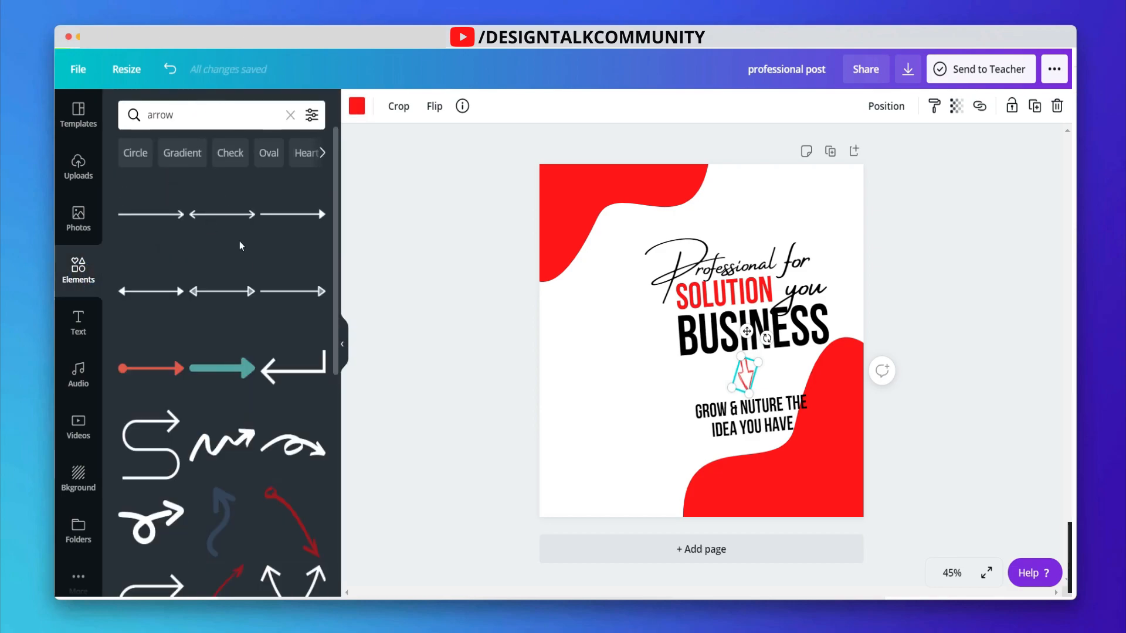
{"action": "scroll", "scroll_direction": "down", "scroll_amount": 3}
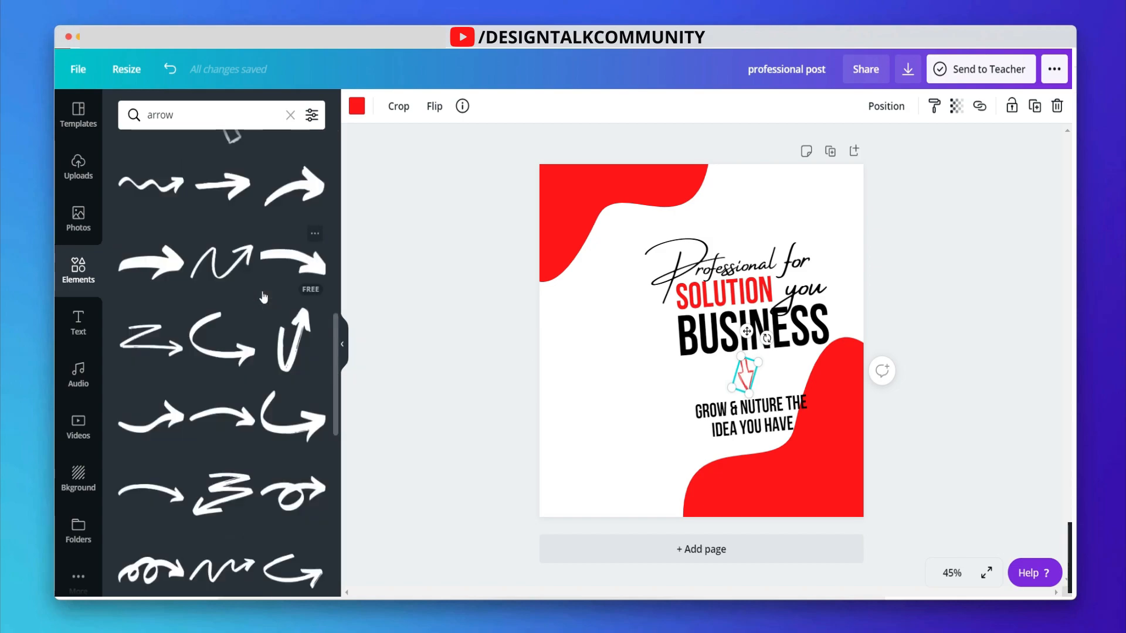
{"action": "scroll", "scroll_direction": "down", "scroll_amount": 3}
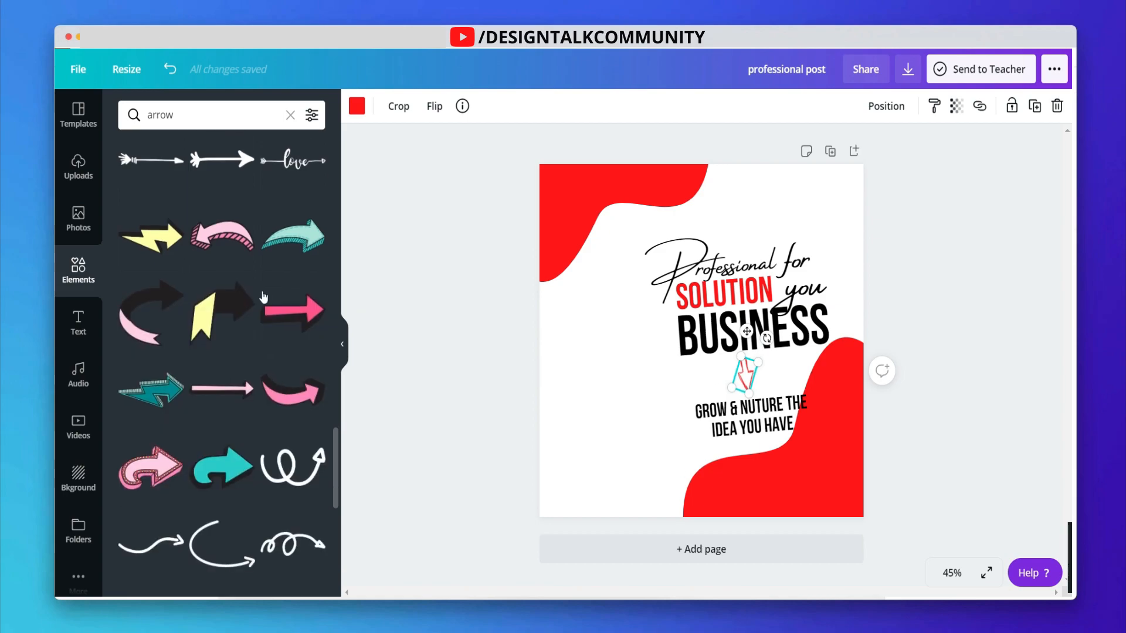
{"action": "scroll", "scroll_direction": "down", "scroll_amount": 3}
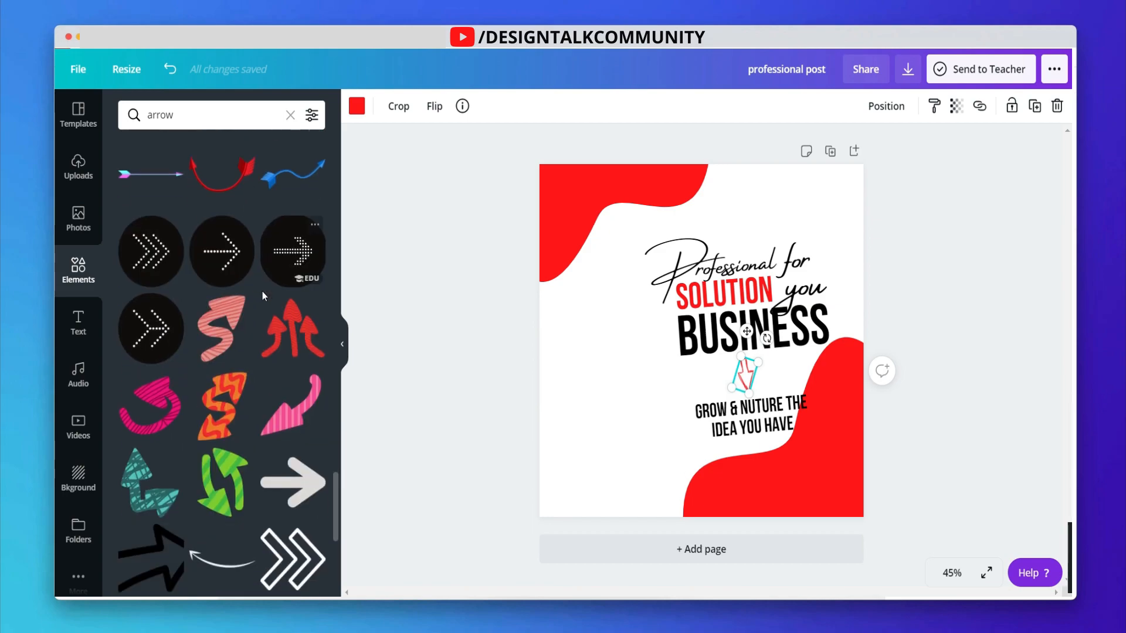
{"action": "scroll", "scroll_direction": "down", "scroll_amount": 3}
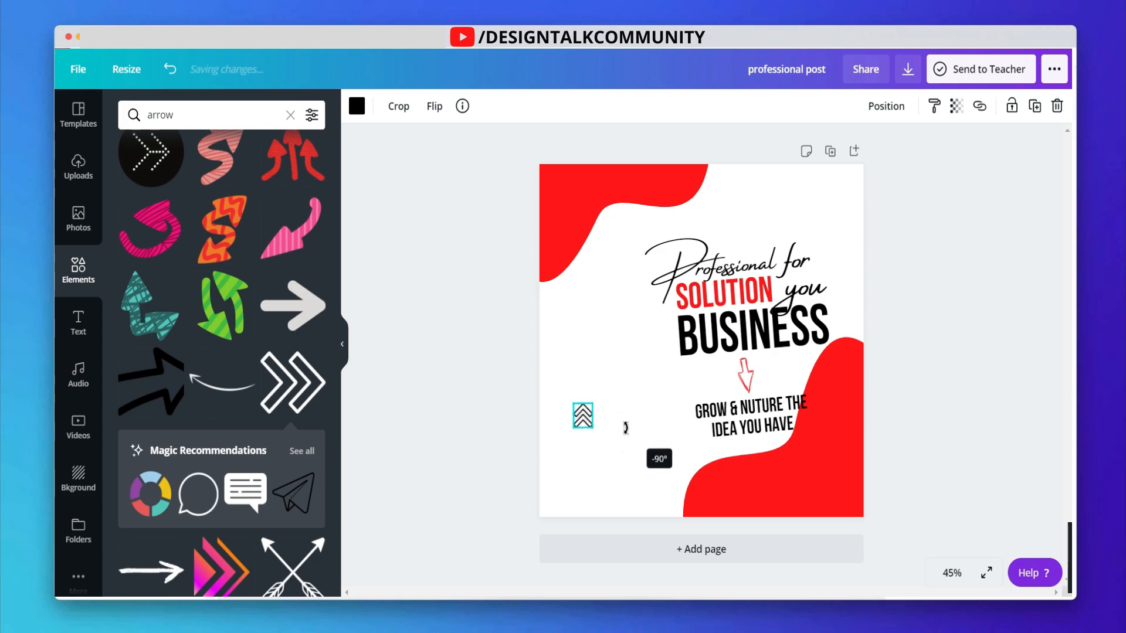
- Rotate the chevron stack upward, place it bottom-left and move a copy to the top-right
{"action": "left_click_drag", "start_coordinate": [583, 416], "coordinate": [562, 470]}
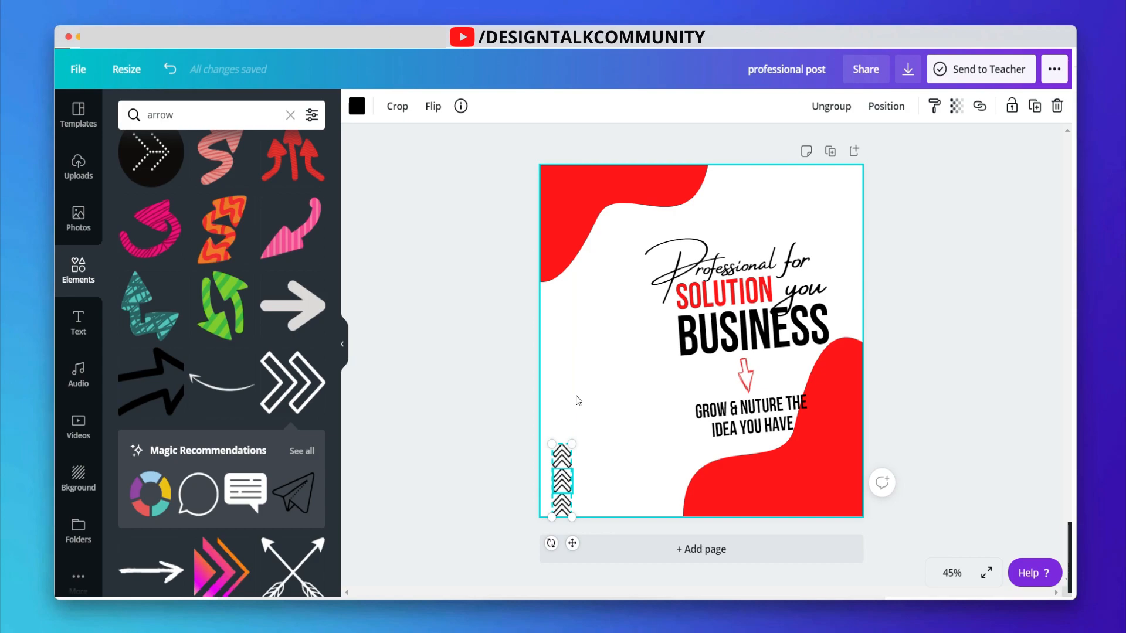
{"action": "left_click_drag", "start_coordinate": [562, 478], "coordinate": [754, 281]}
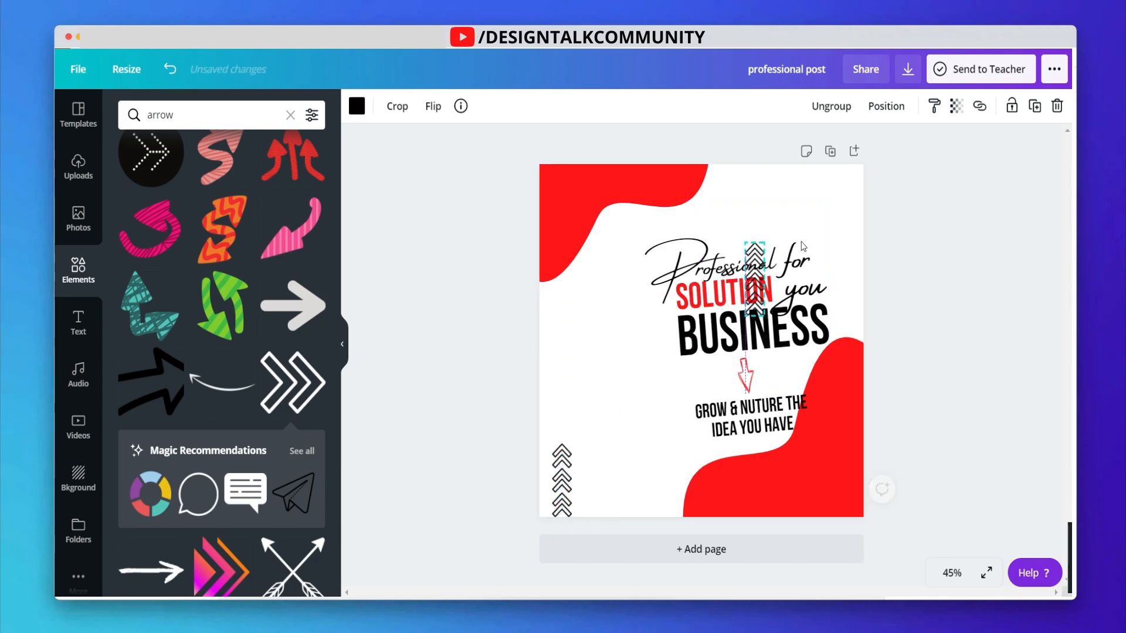
{"action": "left_click_drag", "start_coordinate": [754, 284], "coordinate": [840, 190]}
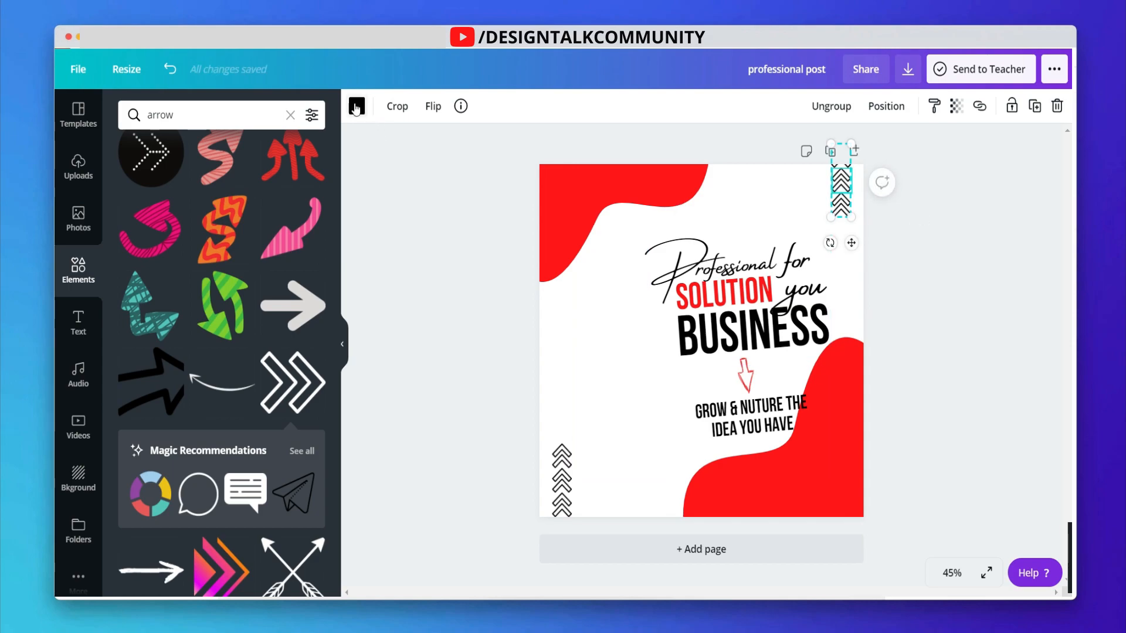
- Recolour the top-right chevron arrows red from the document colours
{"action": "left_click", "coordinate": [357, 106]}
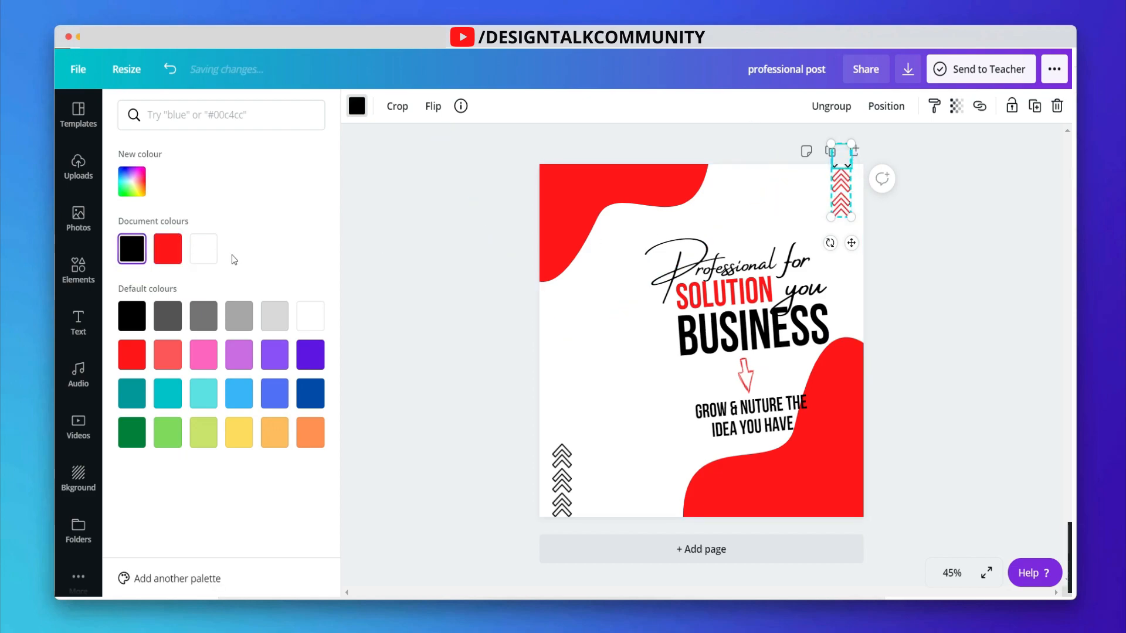
{"action": "left_click", "coordinate": [77, 271]}
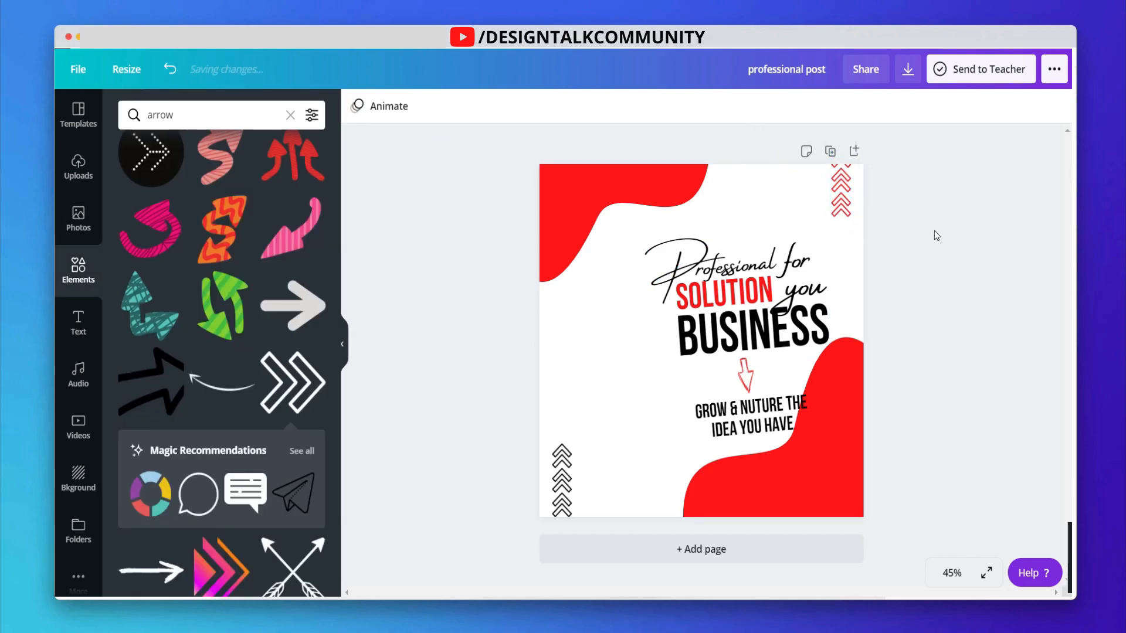
{"action": "mouse_move", "coordinate": [961, 295]}
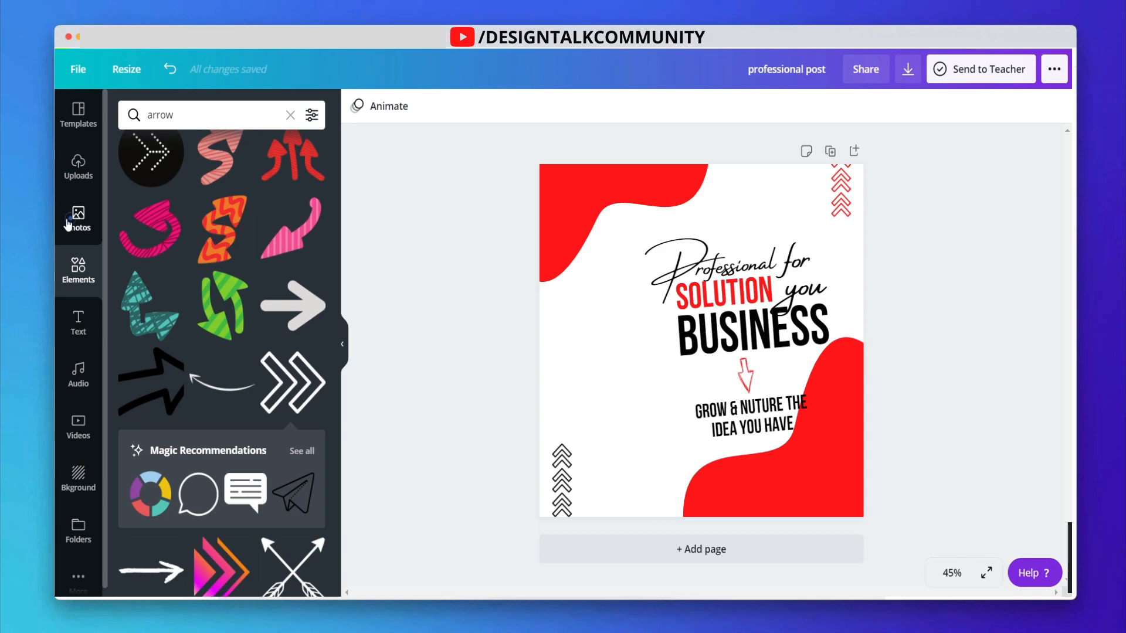
- Search the Photos library for 'businessman' and browse the results
{"action": "left_click", "coordinate": [78, 220]}
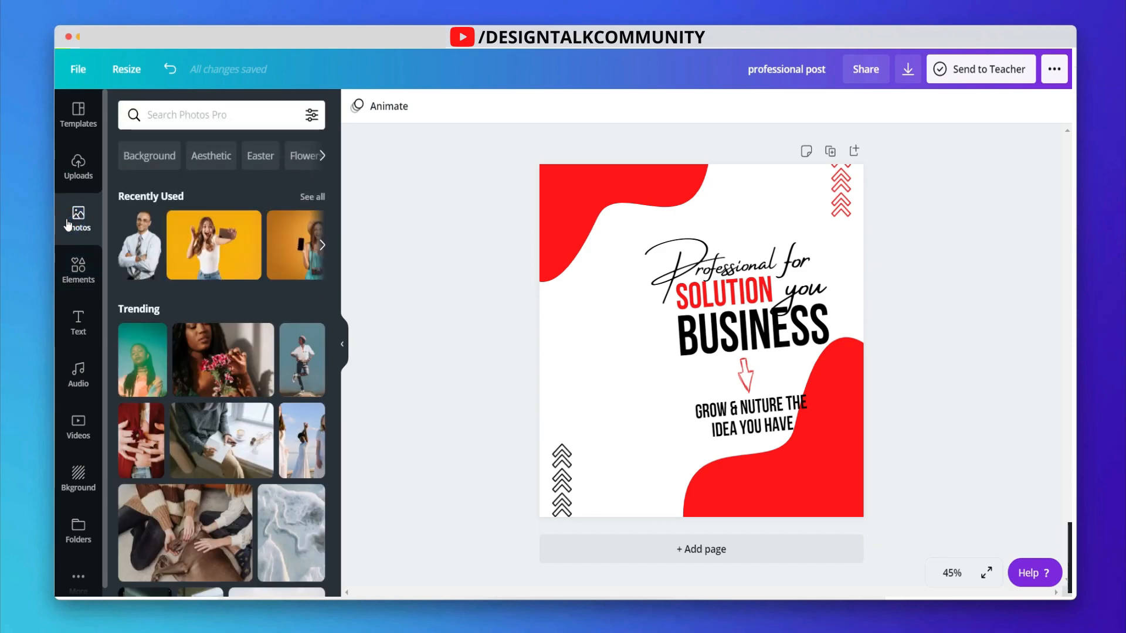
{"action": "left_click", "coordinate": [216, 115]}
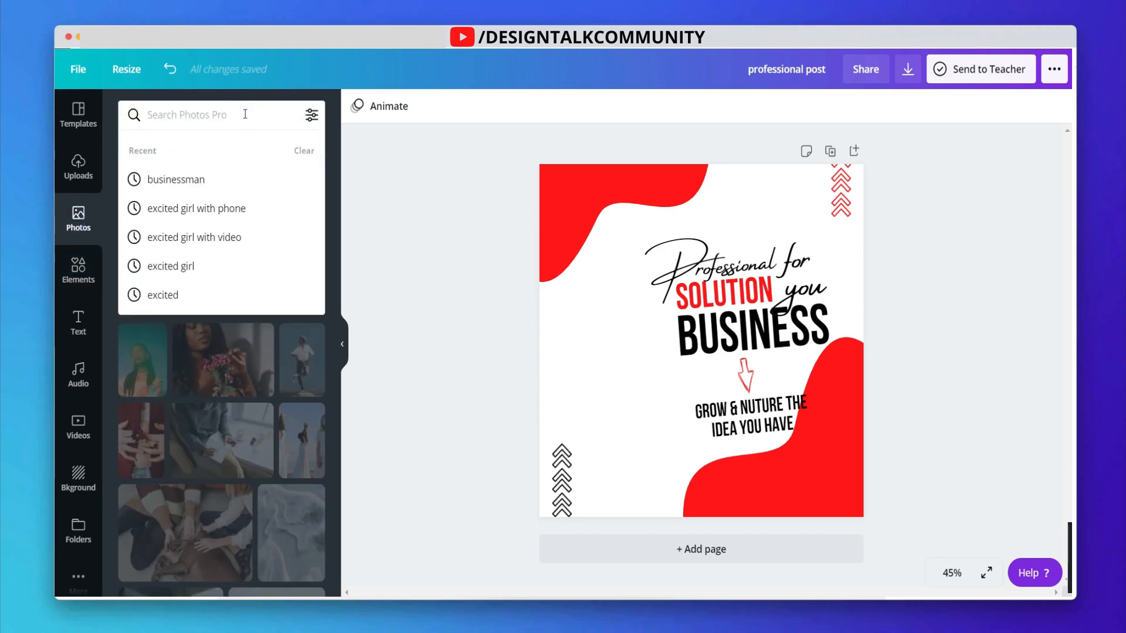
{"action": "type", "text": "businessman"}
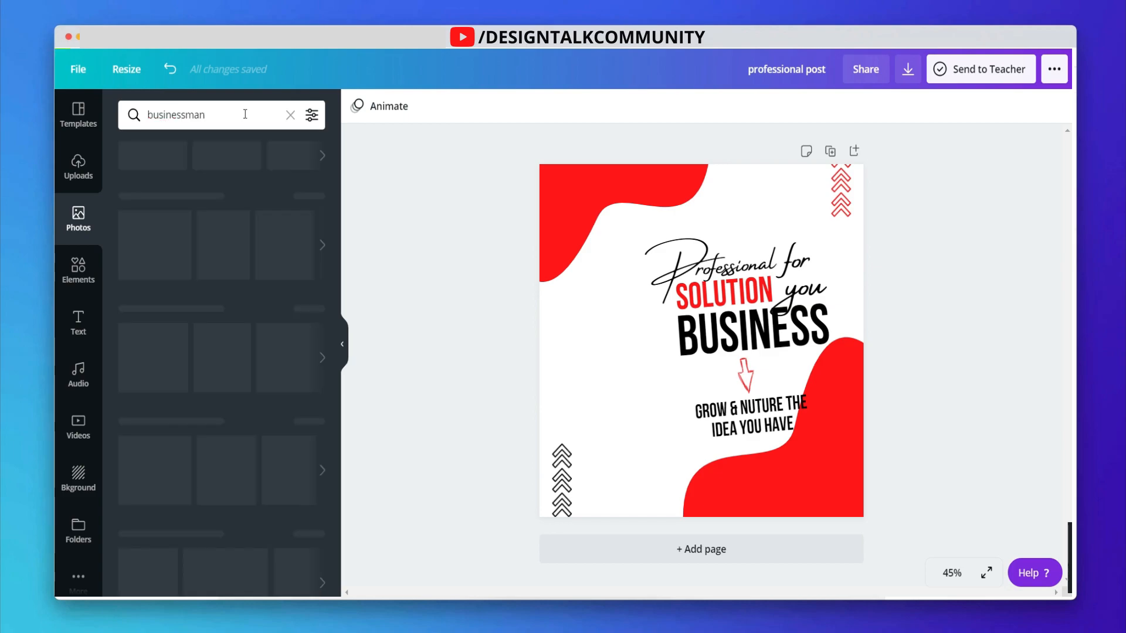
{"action": "key", "text": "Enter"}
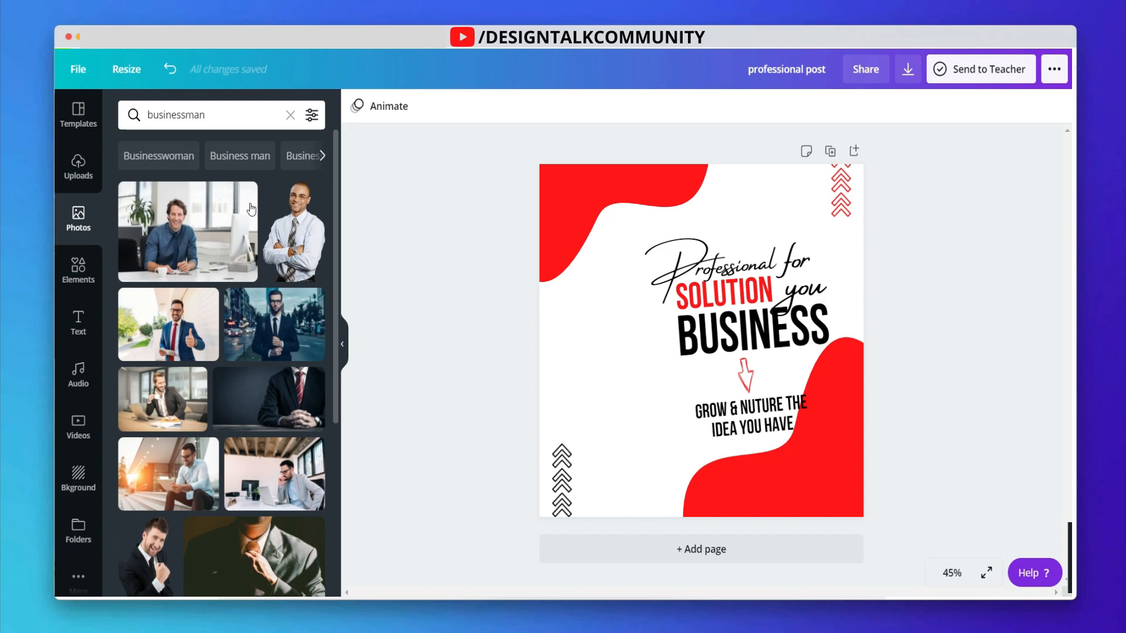
{"action": "scroll", "scroll_direction": "down", "scroll_amount": 3}
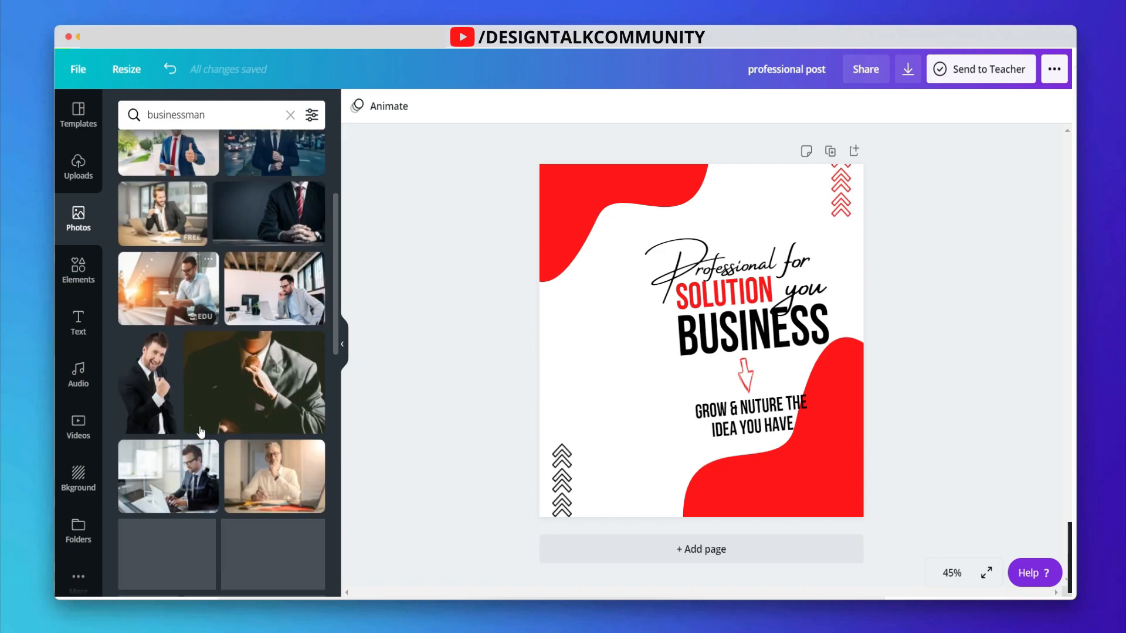
- Add the crossed-arms businessman photo and enlarge it to fill the post's lower left
{"action": "left_click", "coordinate": [293, 231]}
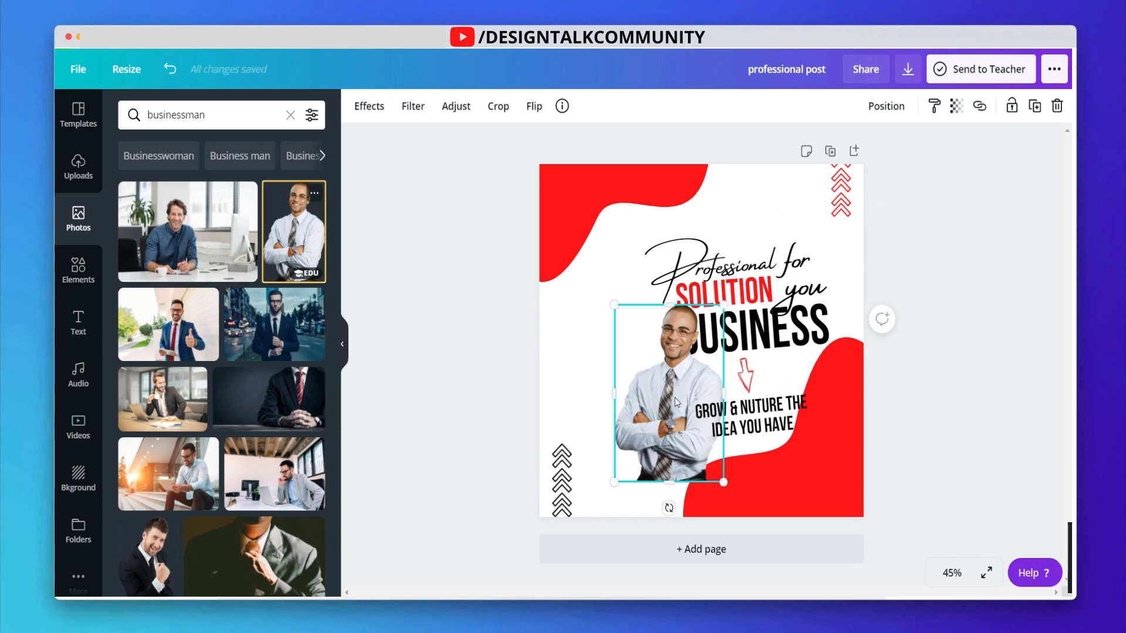
{"action": "left_click_drag", "start_coordinate": [668, 395], "coordinate": [603, 431]}
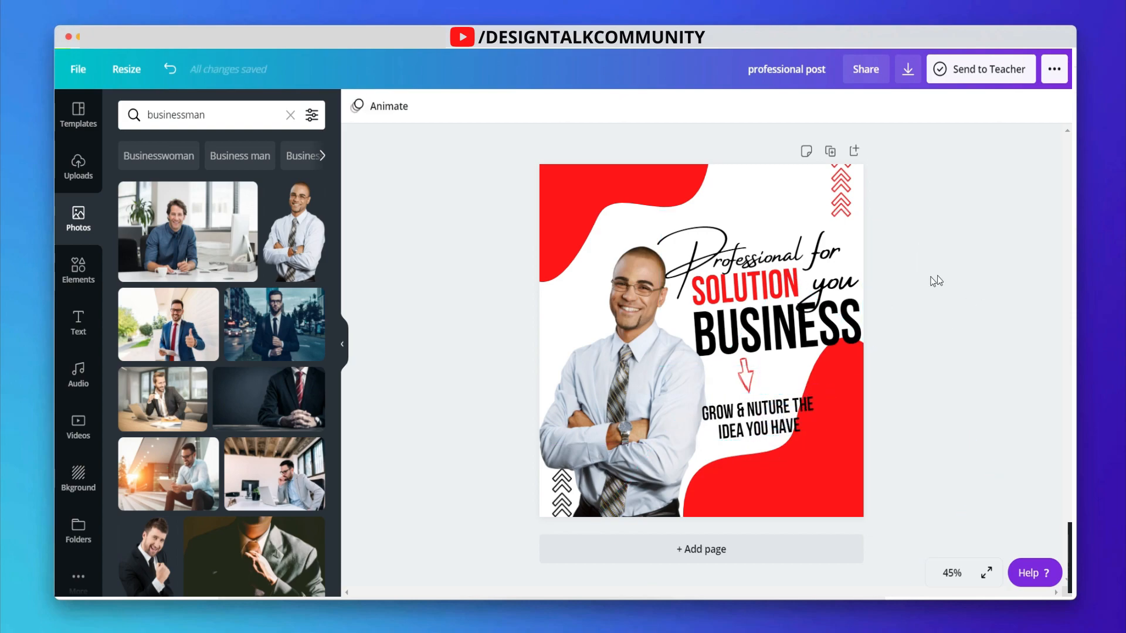
{"action": "mouse_move", "coordinate": [929, 280]}
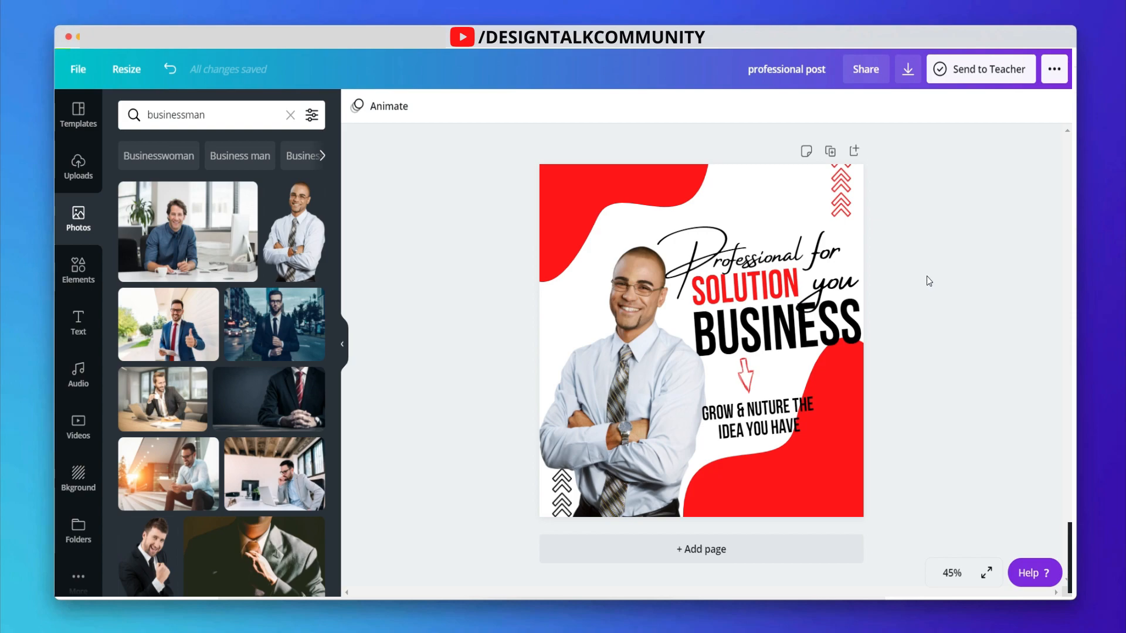
- Duplicate the page and swap page 2's image for the cheering businessman photo
{"action": "left_click", "coordinate": [825, 151]}
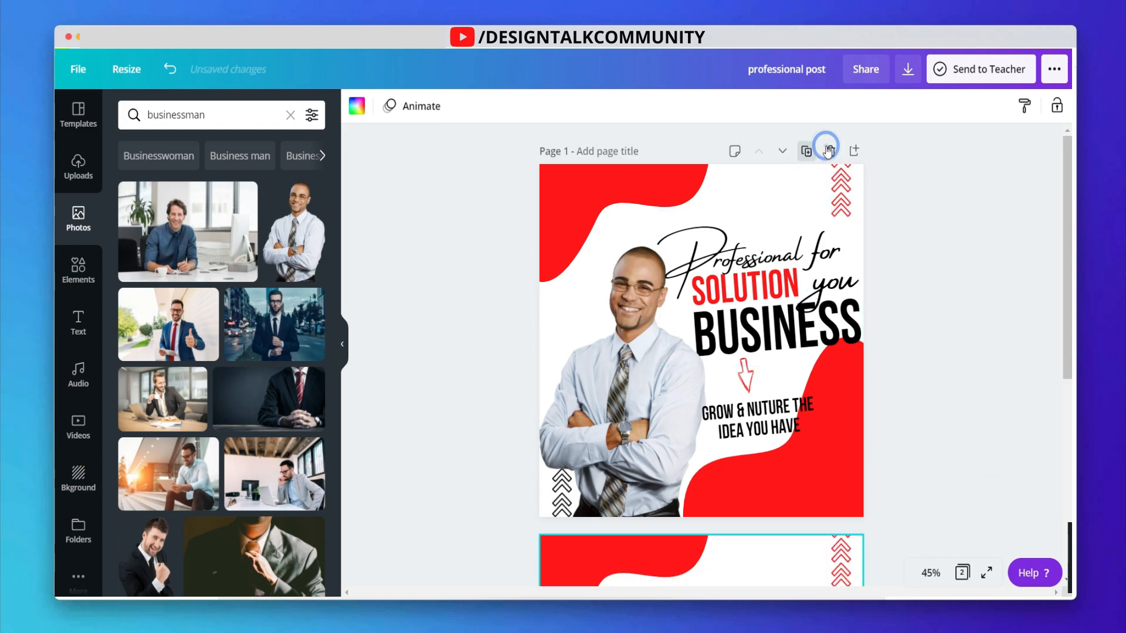
{"action": "left_click", "coordinate": [806, 152]}
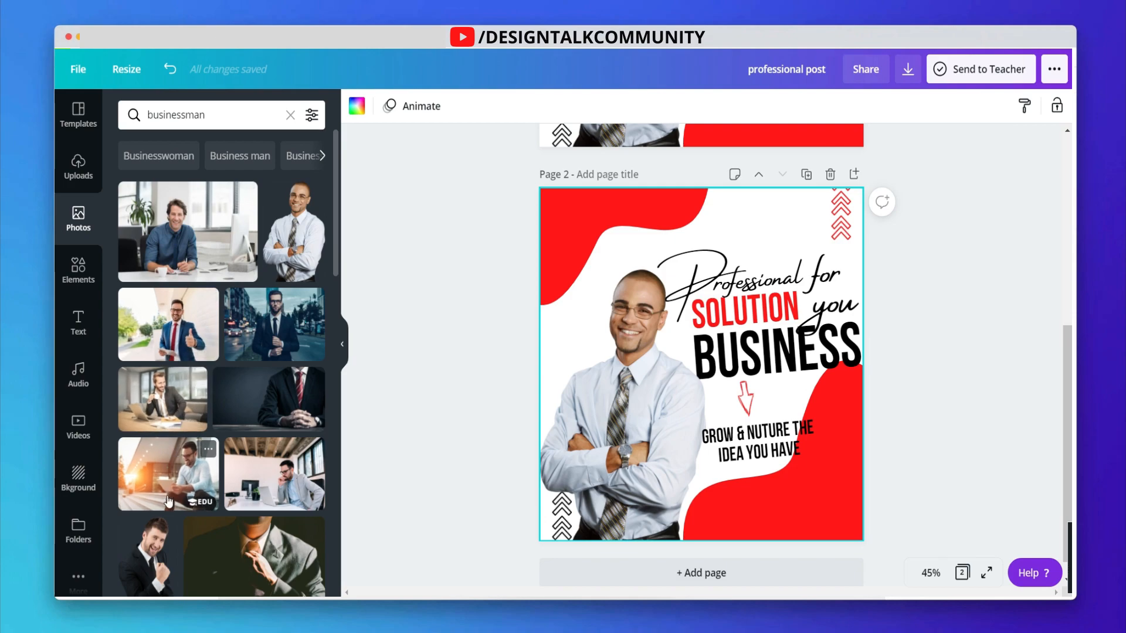
{"action": "left_click", "coordinate": [148, 556]}
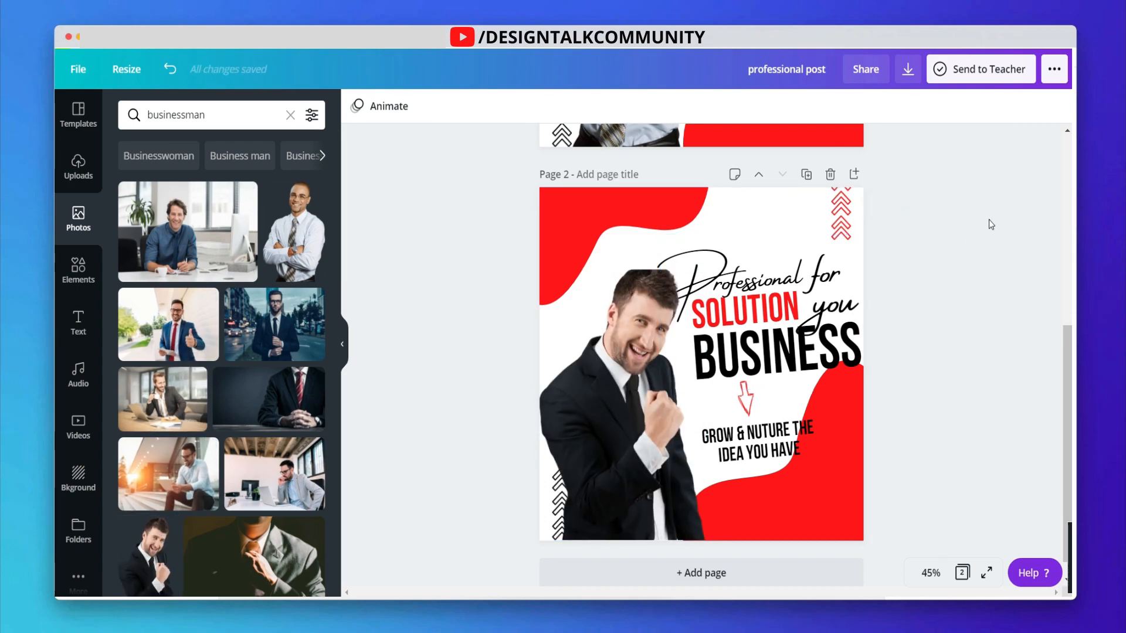
{"action": "left_click", "coordinate": [621, 359]}
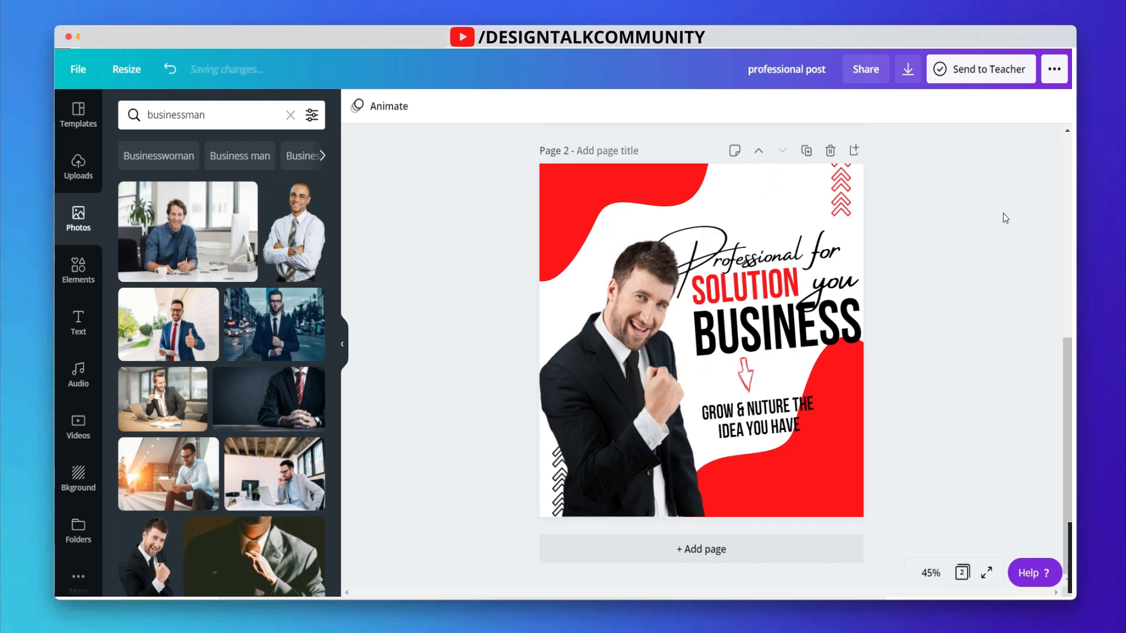
- Scroll further down through the businessman photo results
{"action": "scroll", "scroll_direction": "down", "scroll_amount": 3}
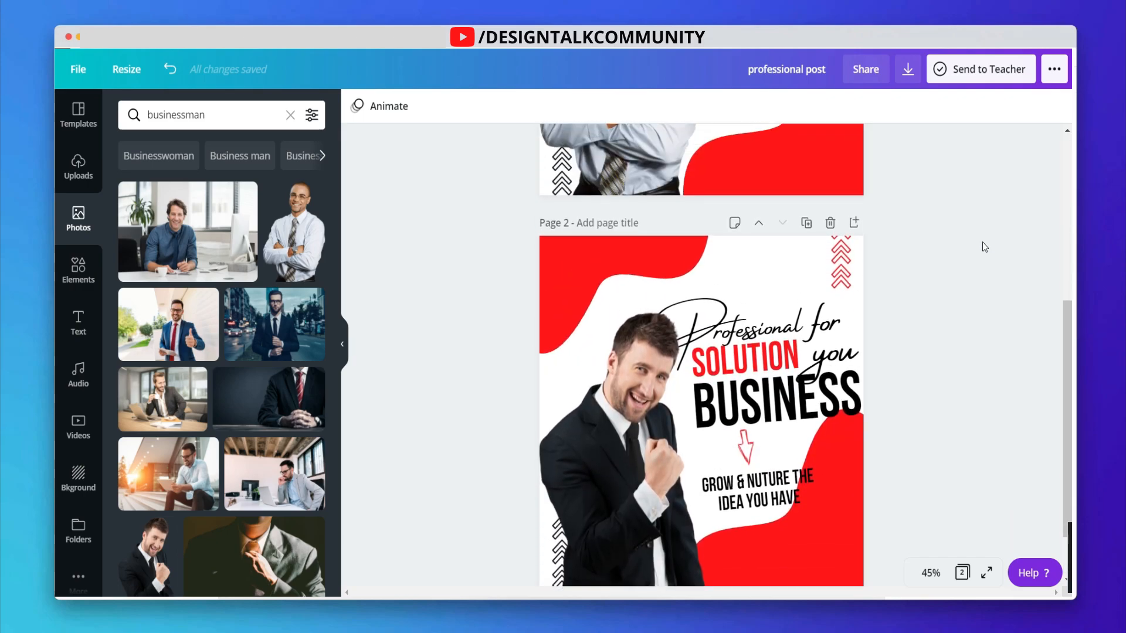
{"action": "scroll", "scroll_direction": "down", "scroll_amount": 3}
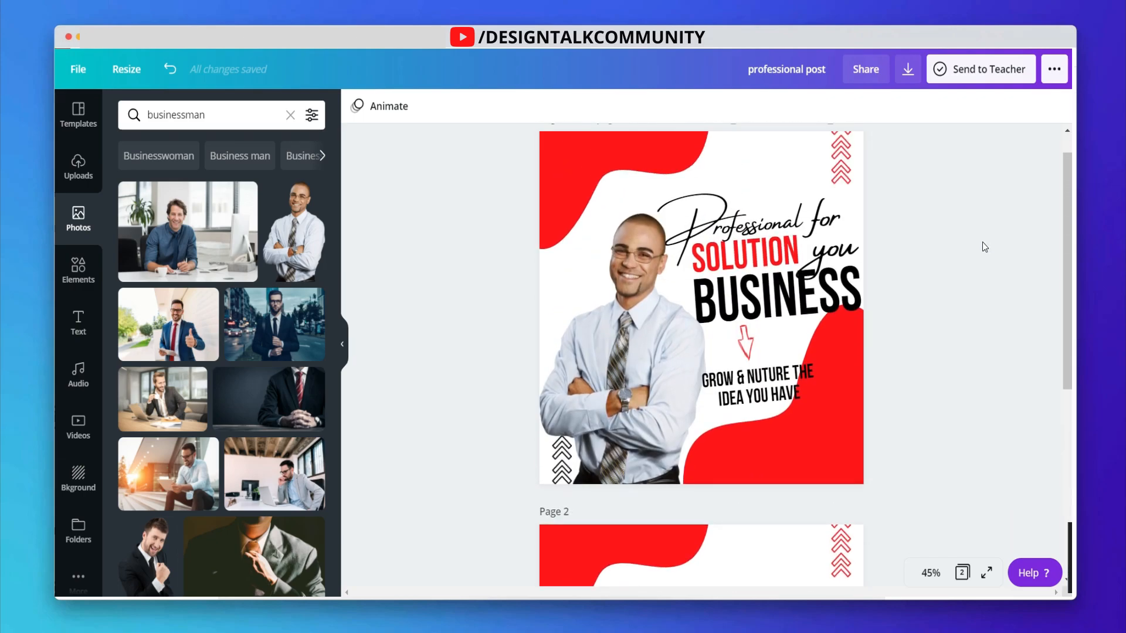
{"action": "scroll", "scroll_direction": "down", "scroll_amount": 3}
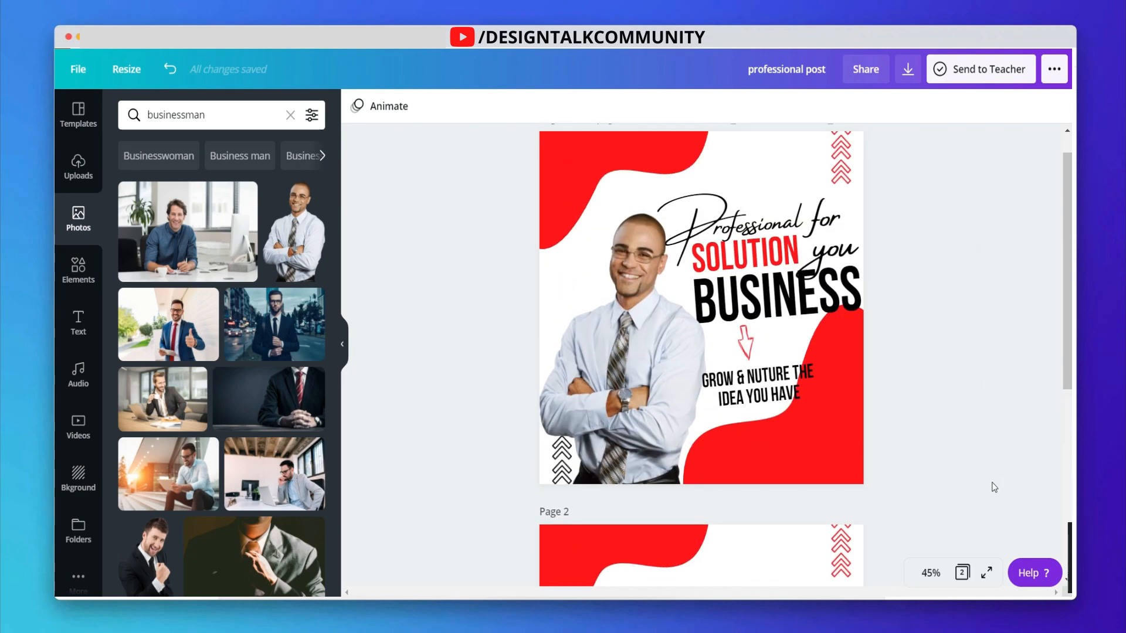
{"action": "scroll", "scroll_direction": "down", "scroll_amount": 3}
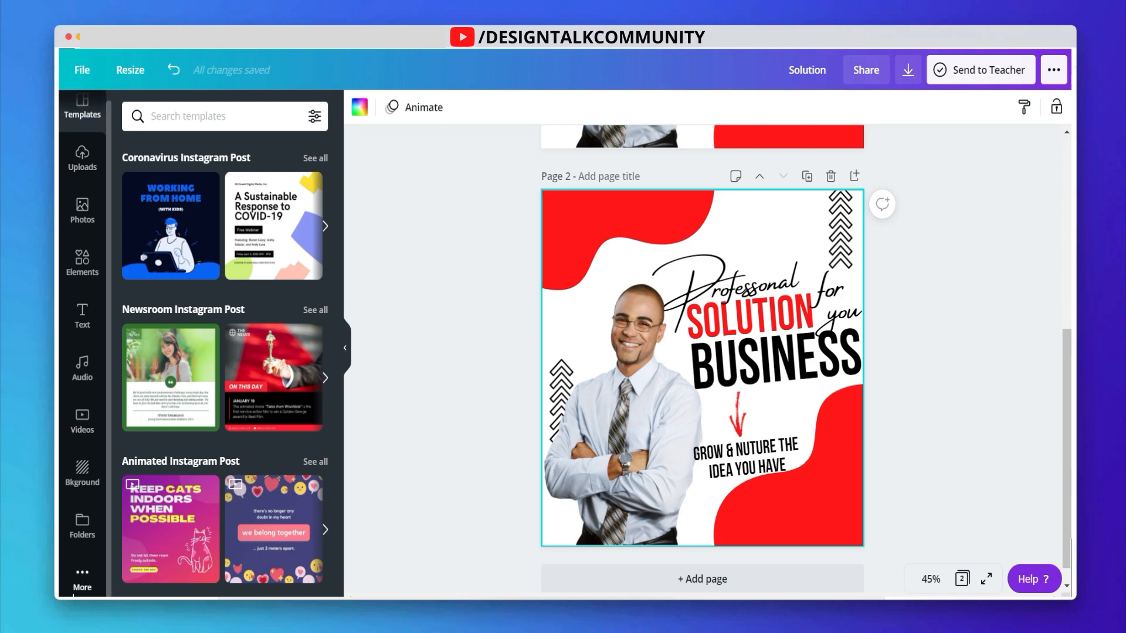
- Recolour page 2 with a black-and-red Styles palette via More > Styles > Colours
{"action": "left_click", "coordinate": [82, 578]}
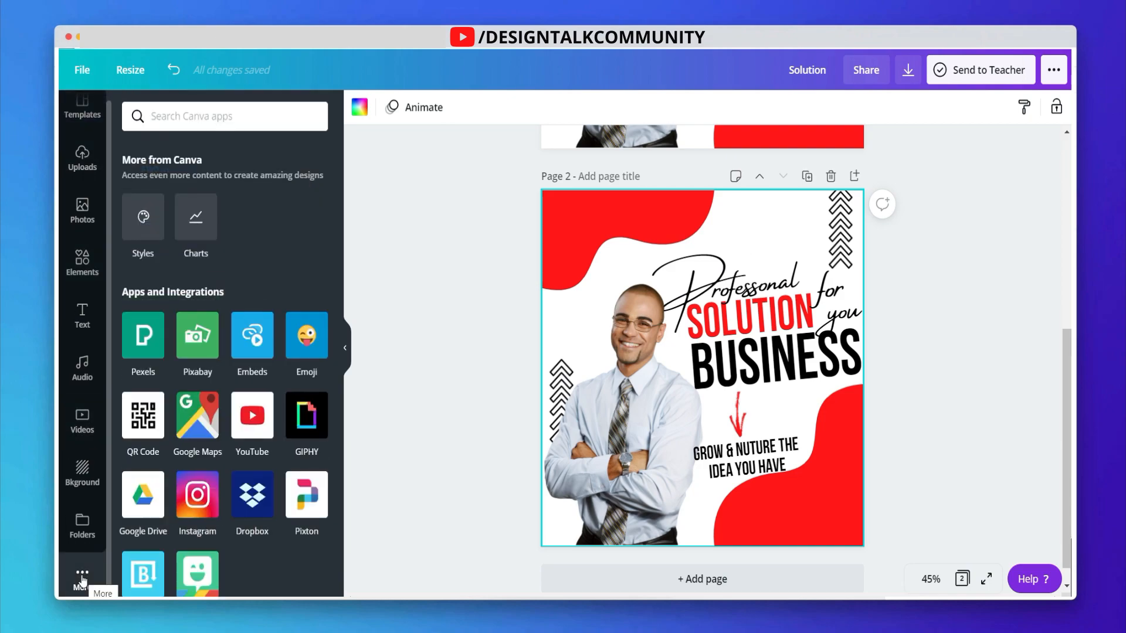
{"action": "mouse_move", "coordinate": [143, 217]}
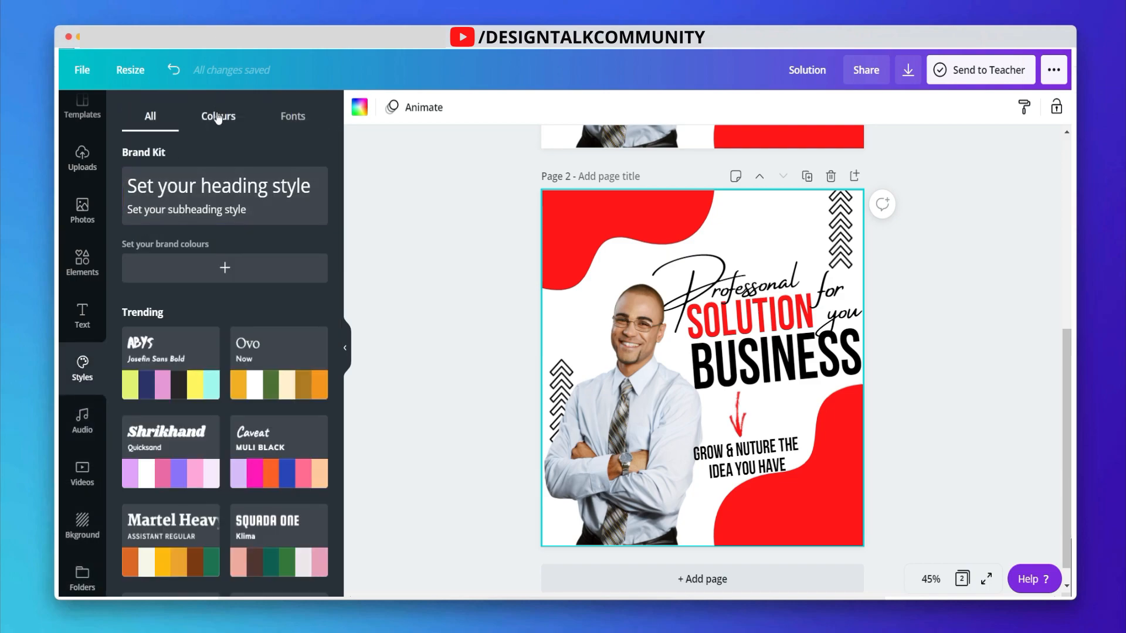
{"action": "left_click", "coordinate": [218, 116]}
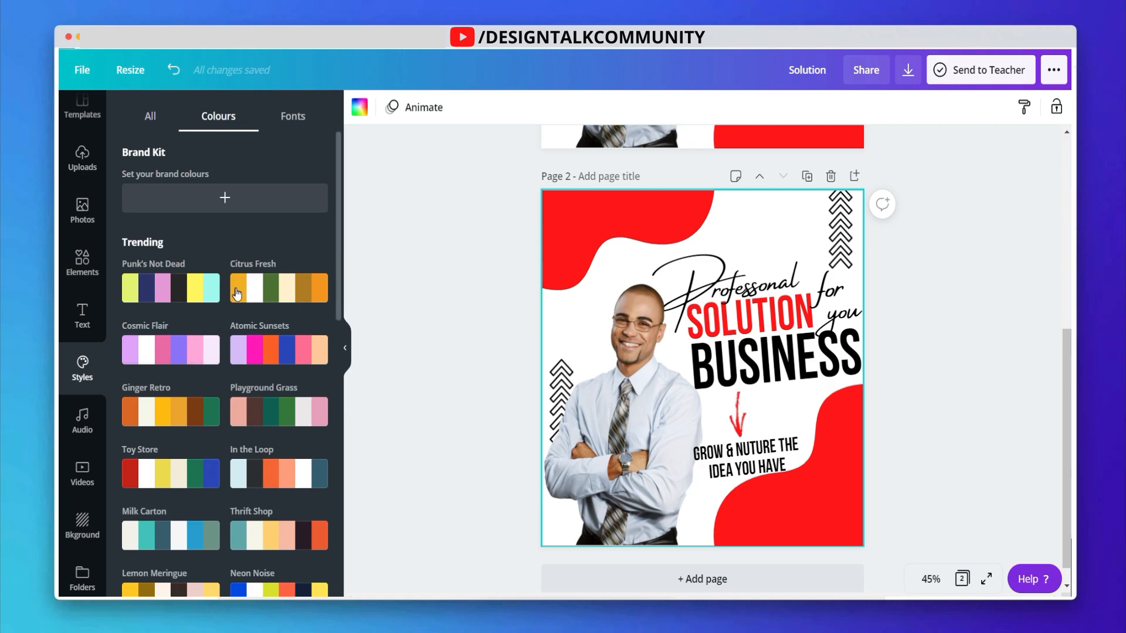
{"action": "scroll", "scroll_direction": "down", "scroll_amount": 3}
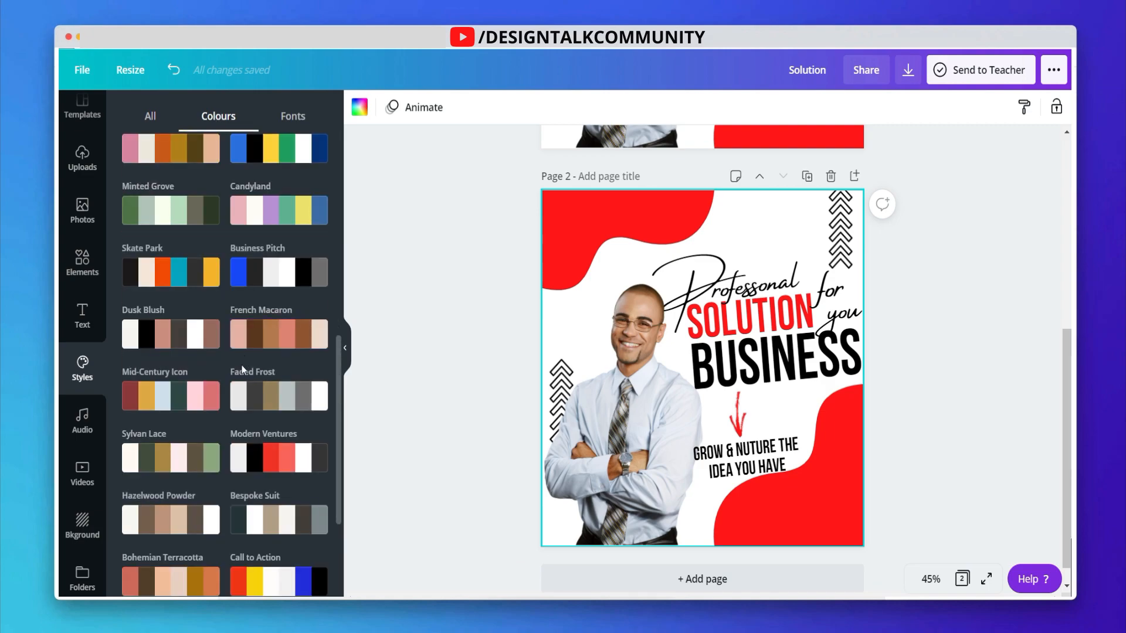
{"action": "left_click", "coordinate": [279, 459]}
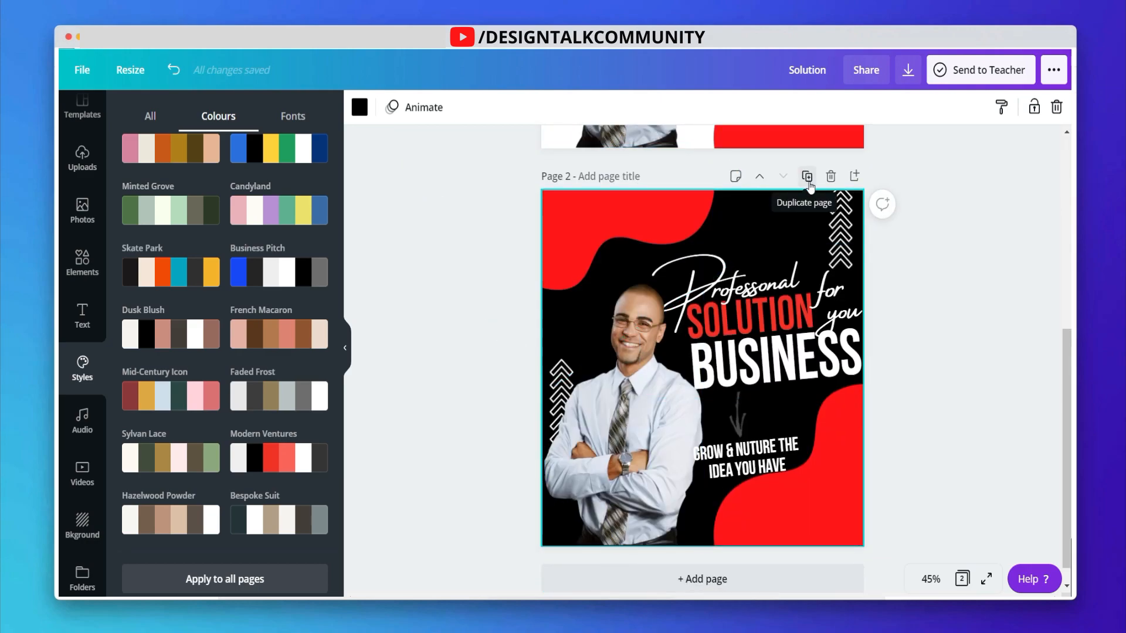
- Duplicate page 2 and recolour the third page with the Forest Fog soft-green palette
{"action": "left_click", "coordinate": [807, 176]}
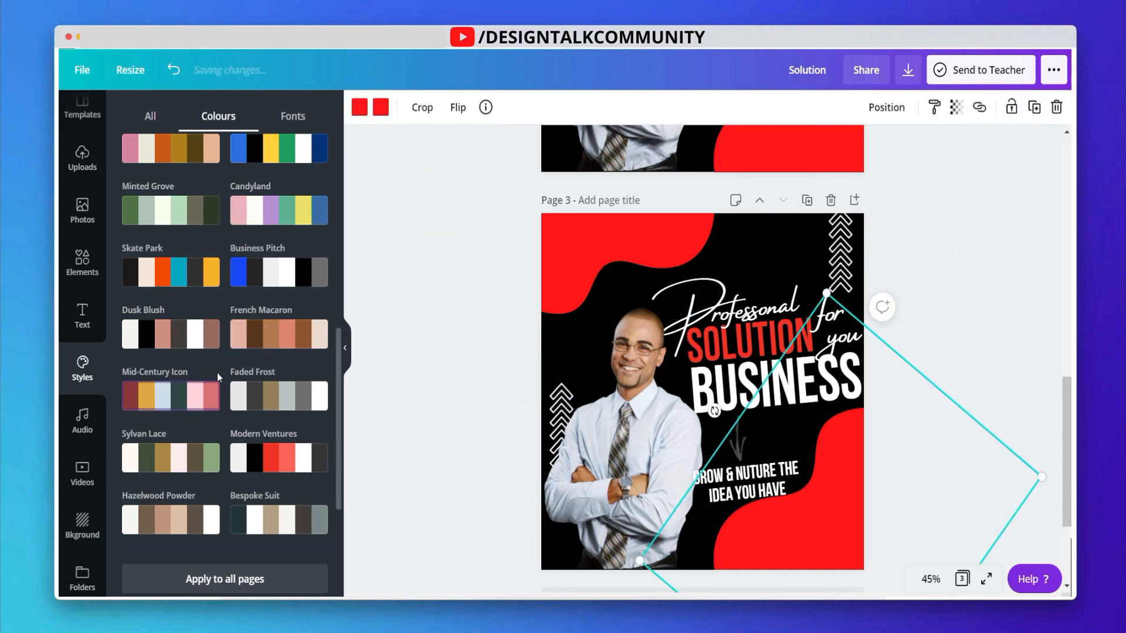
{"action": "scroll", "scroll_direction": "down", "scroll_amount": 3}
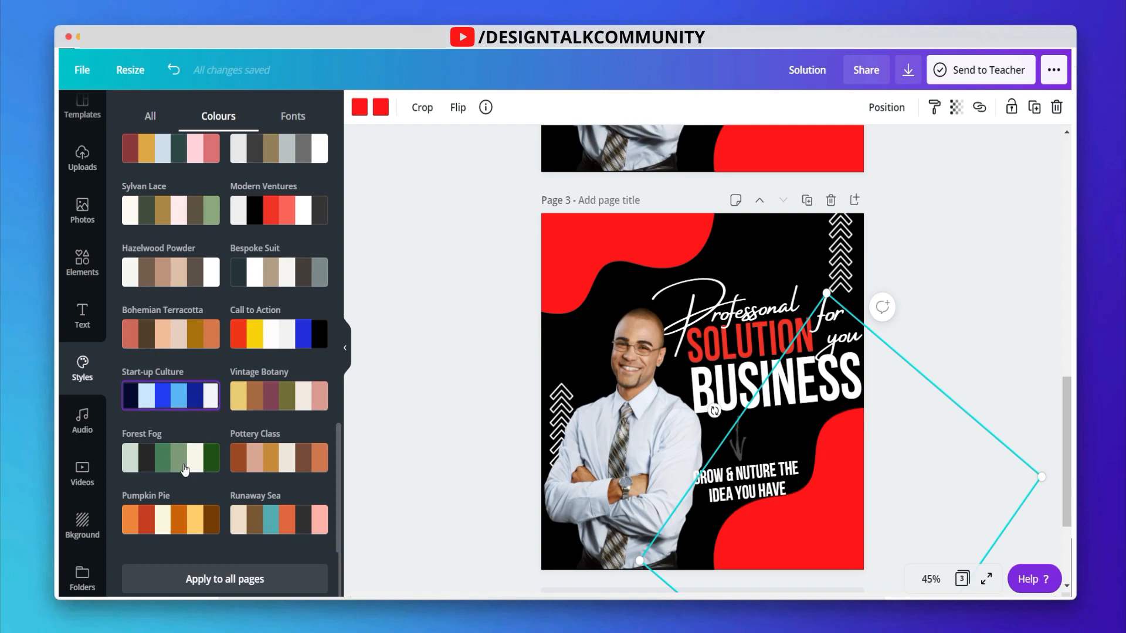
{"action": "left_click", "coordinate": [170, 458]}
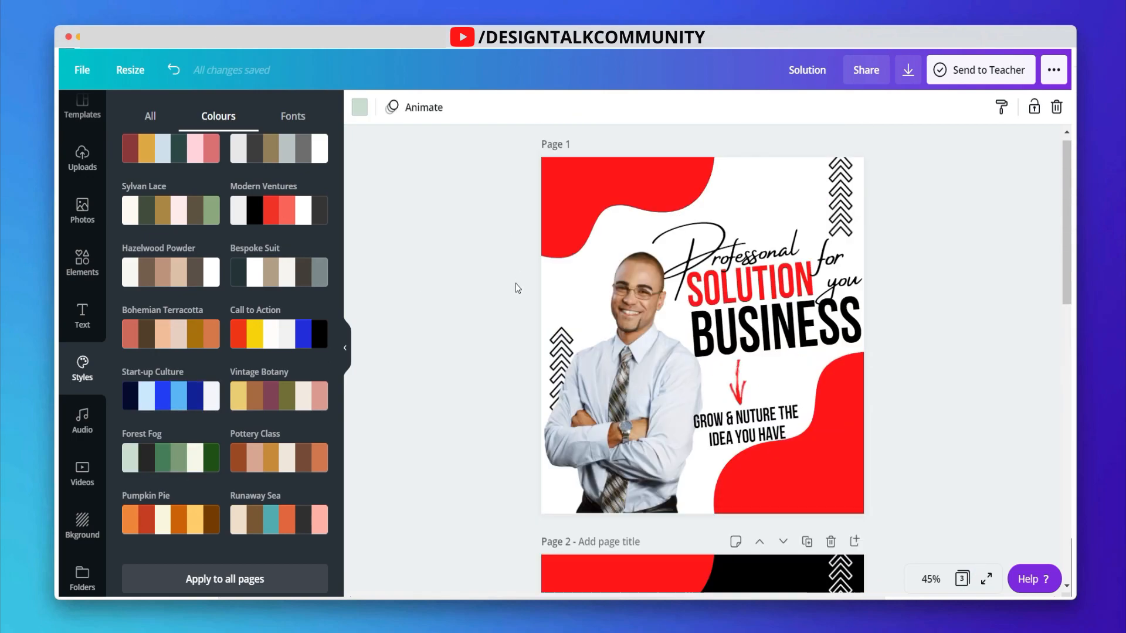
{"action": "scroll", "scroll_direction": "down", "scroll_amount": 3}
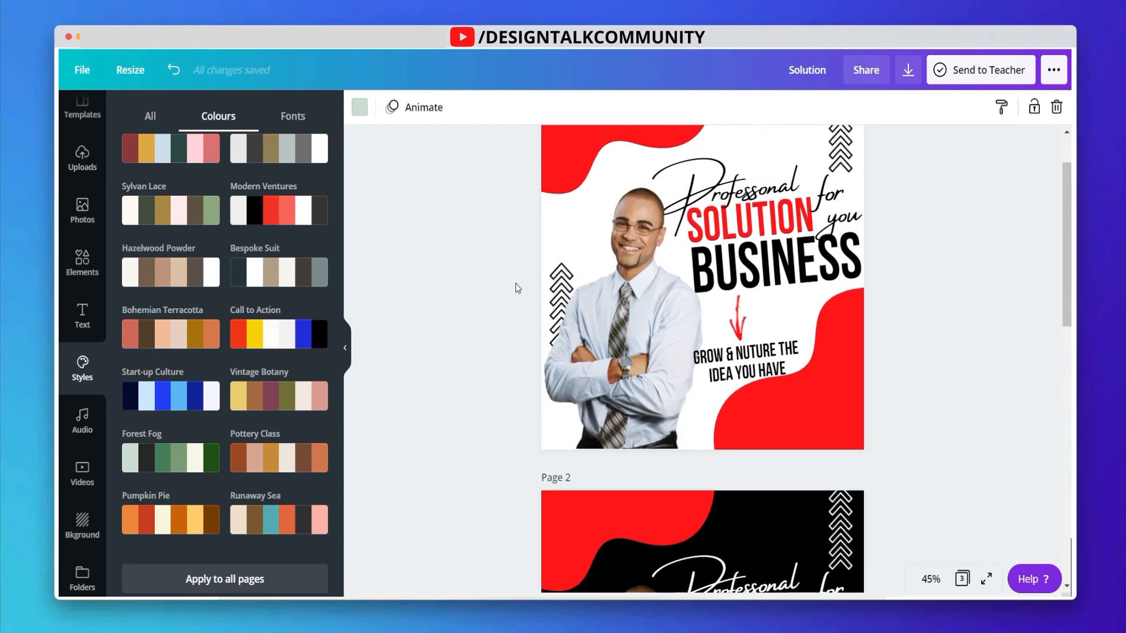
{"action": "scroll", "scroll_direction": "down", "scroll_amount": 3}
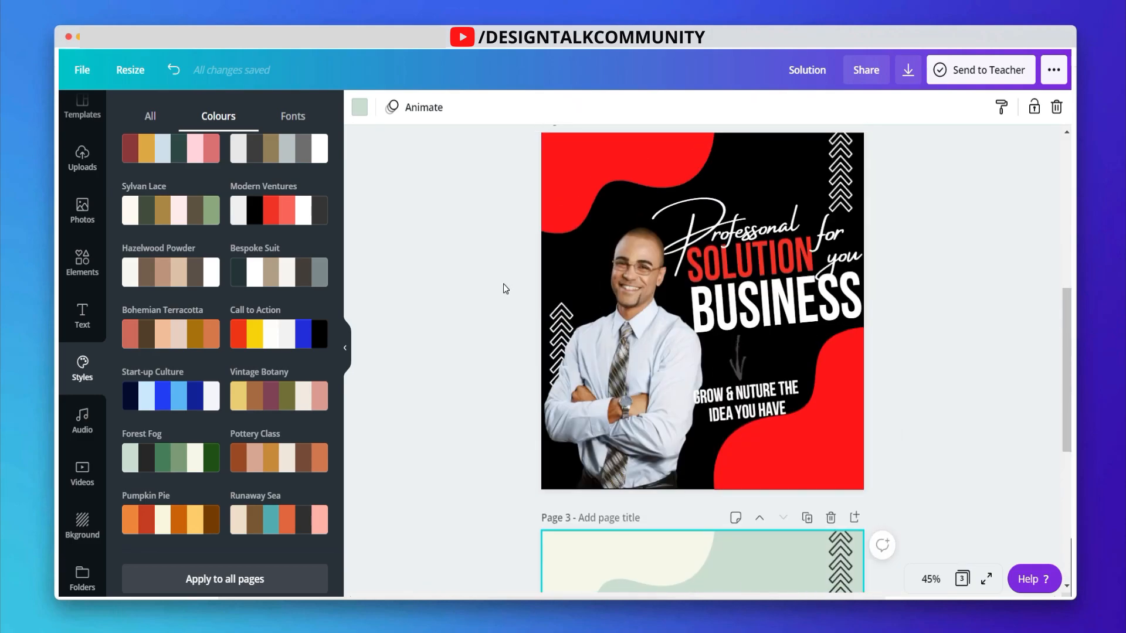